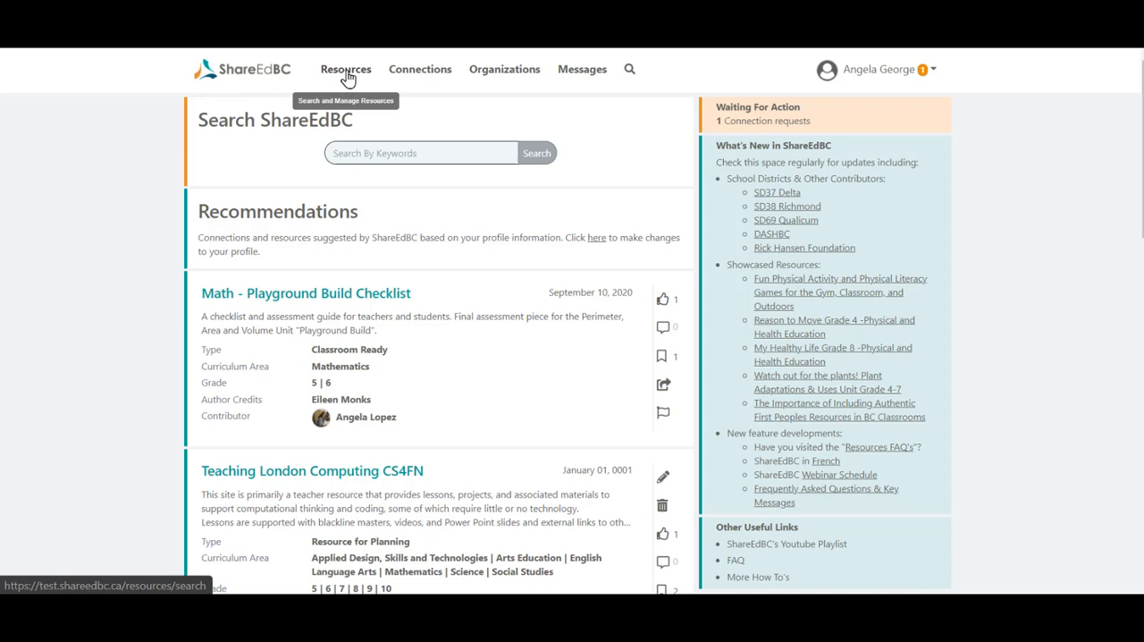
Step: Go to the Search Resources page from the top navigation
left_click(345, 68)
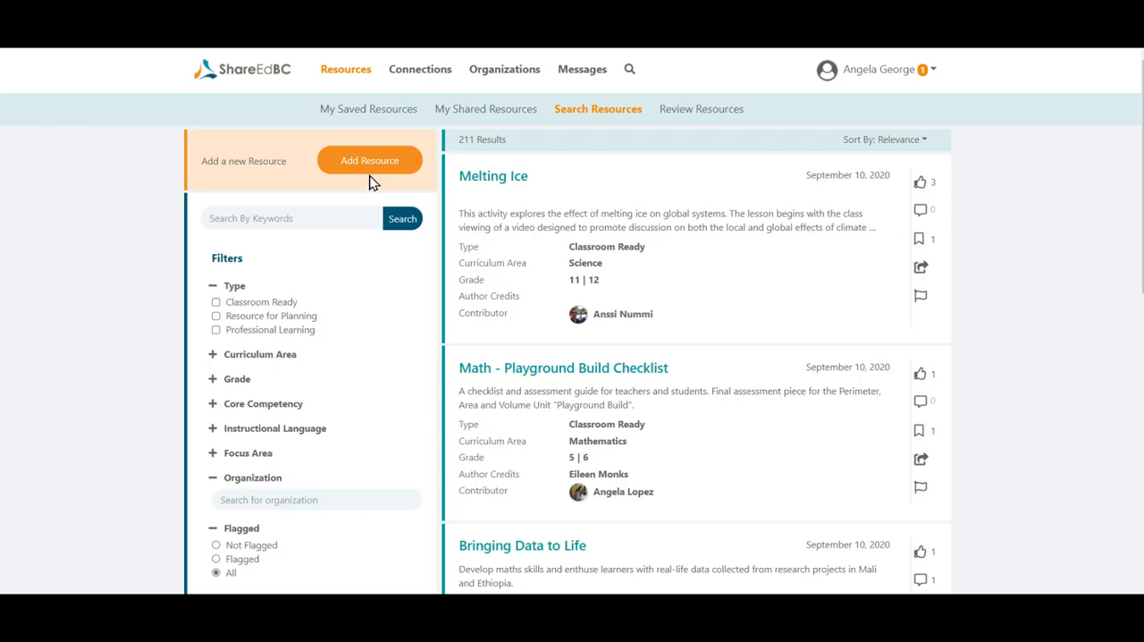
mouse_move(375, 168)
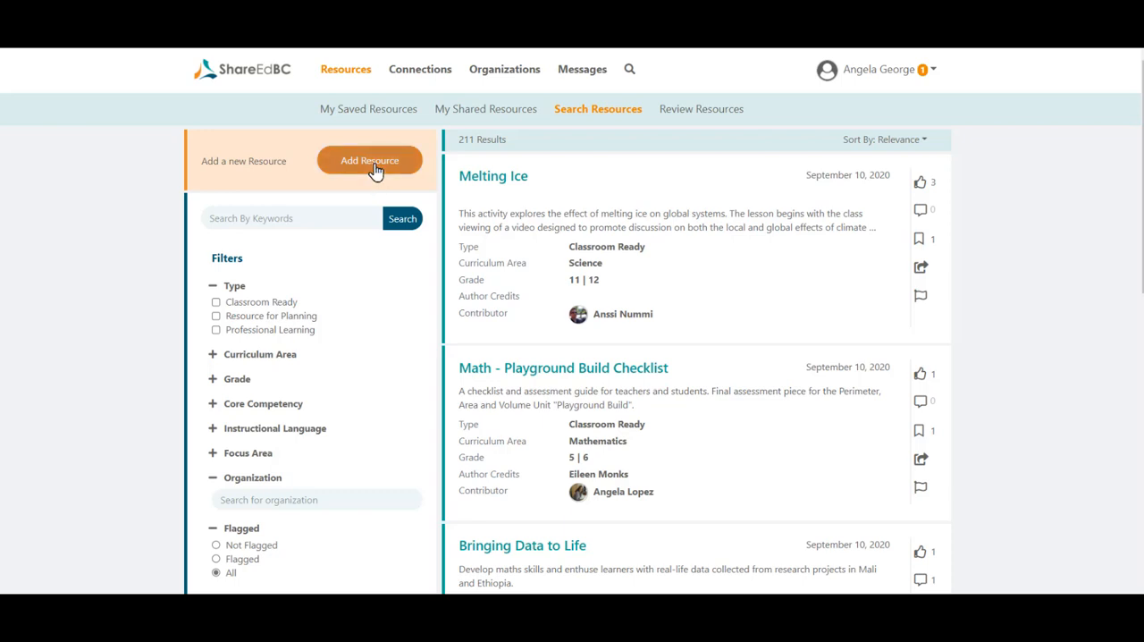
Step: Start a new Resource for Planning titled 'Climate Kids' with a description of the website for K-12 classrooms
left_click(368, 161)
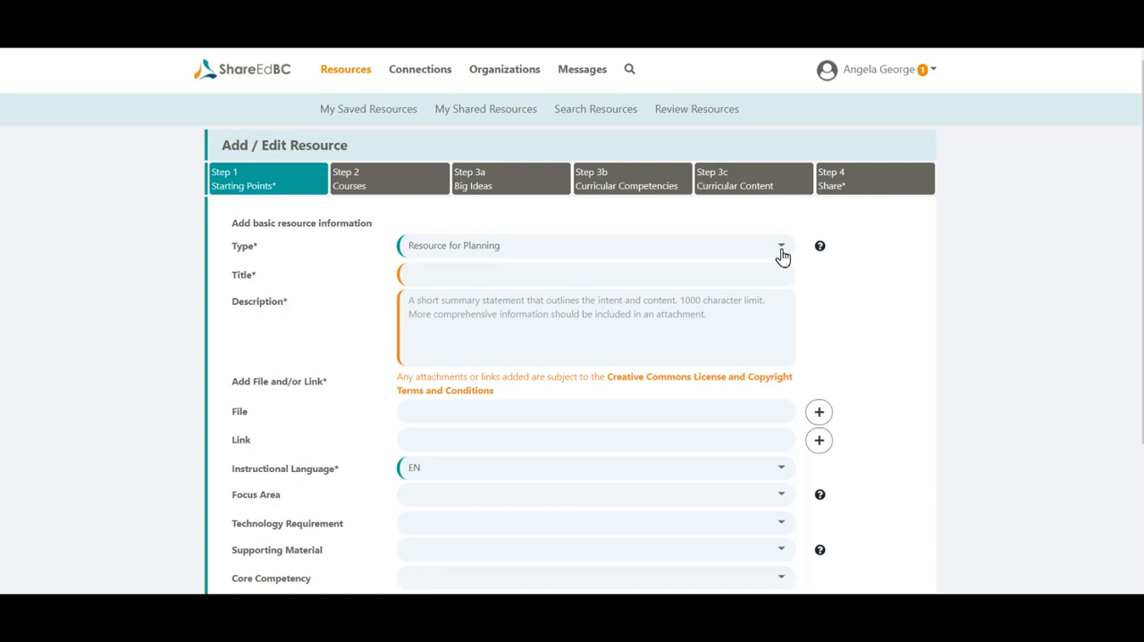
left_click(596, 273)
type("Climate Kids")
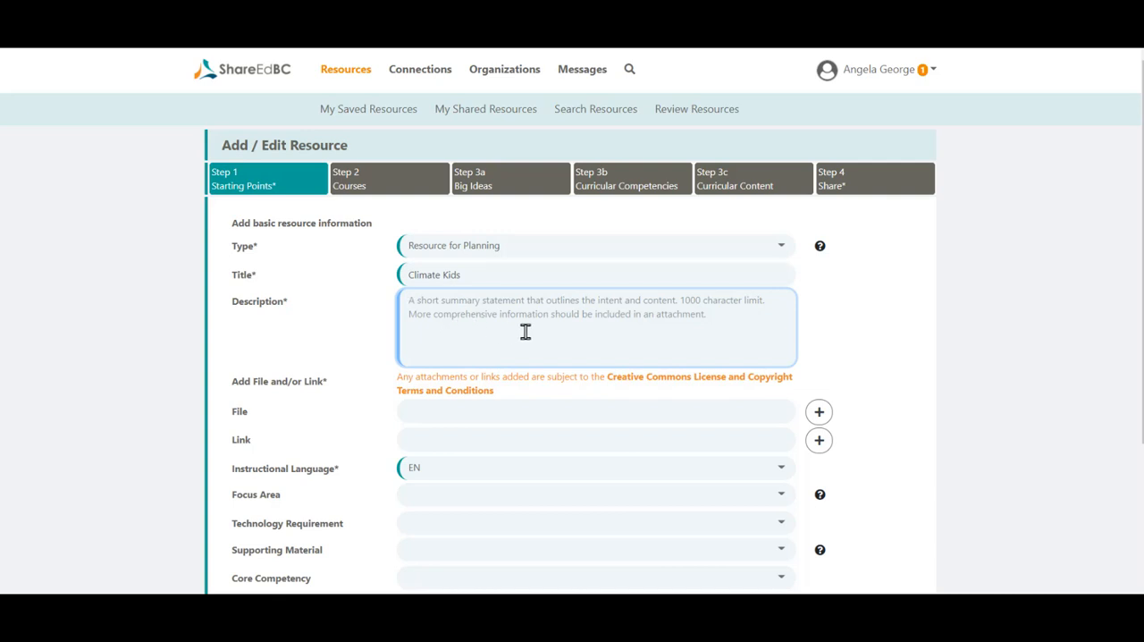
type("This authoritative and timely website would be an excellent resource for K-12 classrooms. It was specifically designed to be used by children and its design and language will appeal to students of all ages. The resource presents current information and issues, accompanied by high quality graphics and videos. The site also includes a variety of games, quizzes, and activities to extend learning")
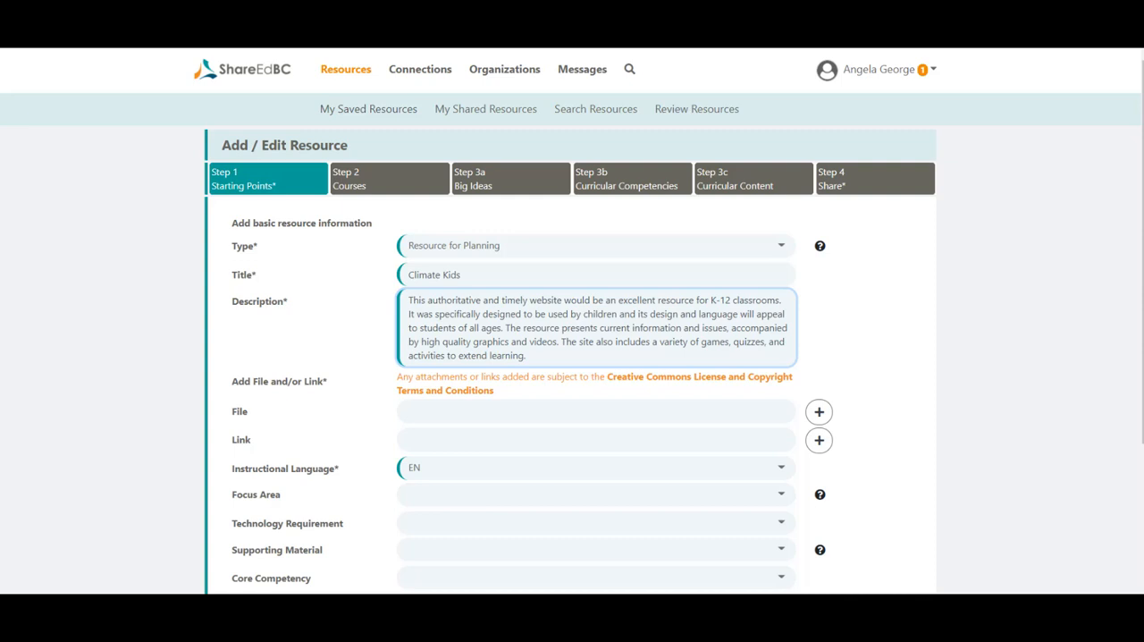
scroll("down", 3)
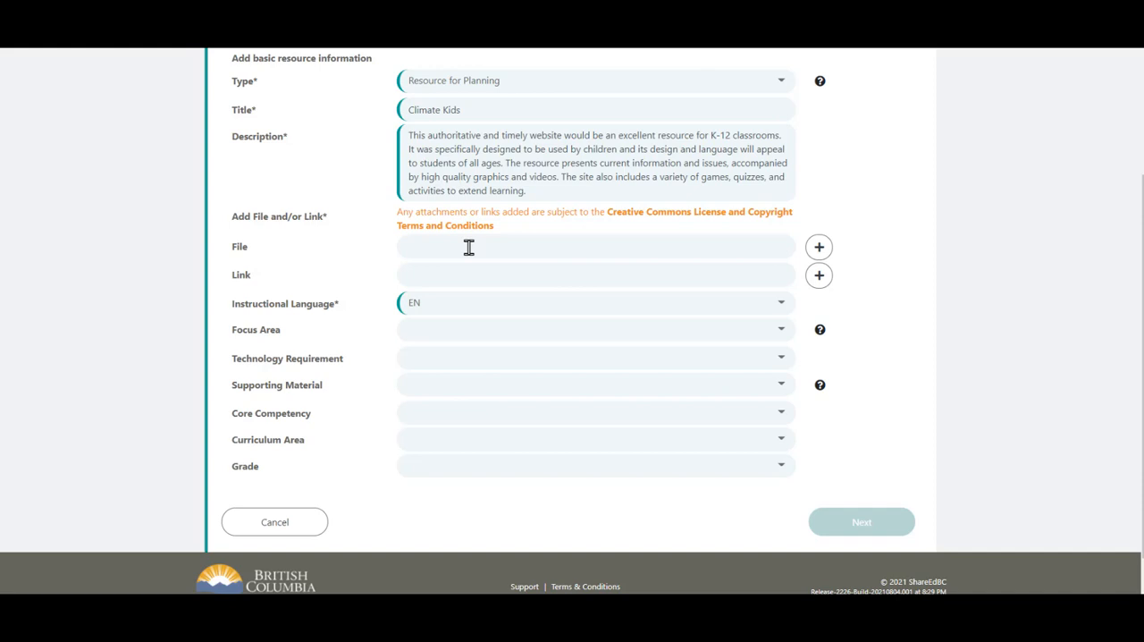
mouse_move(672, 225)
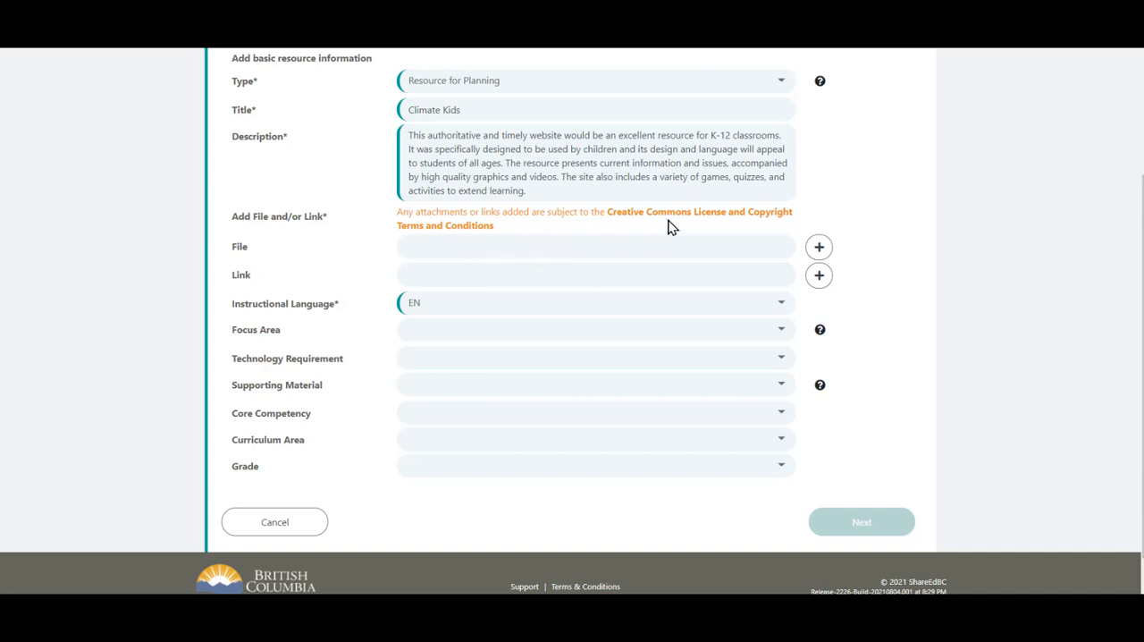
mouse_move(670, 218)
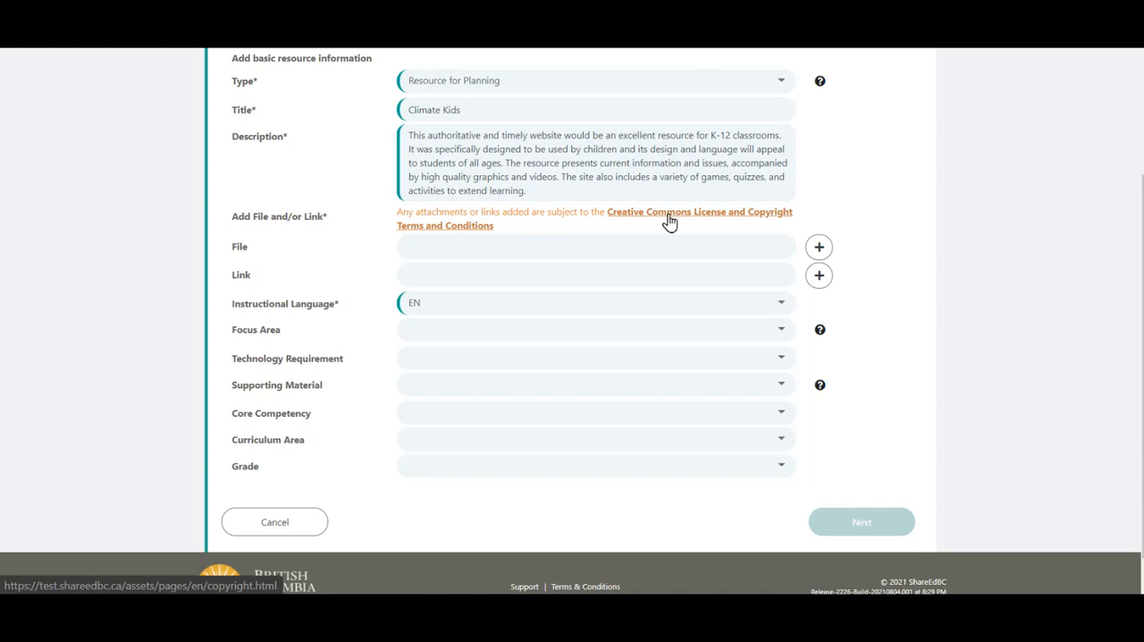
mouse_move(439, 275)
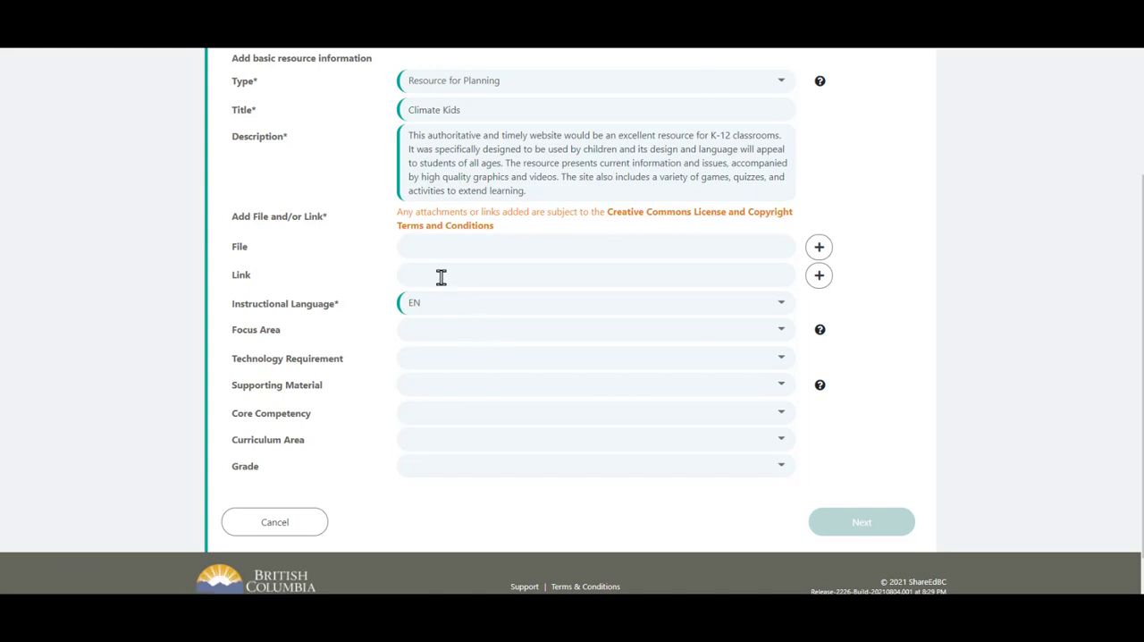
left_click(818, 276)
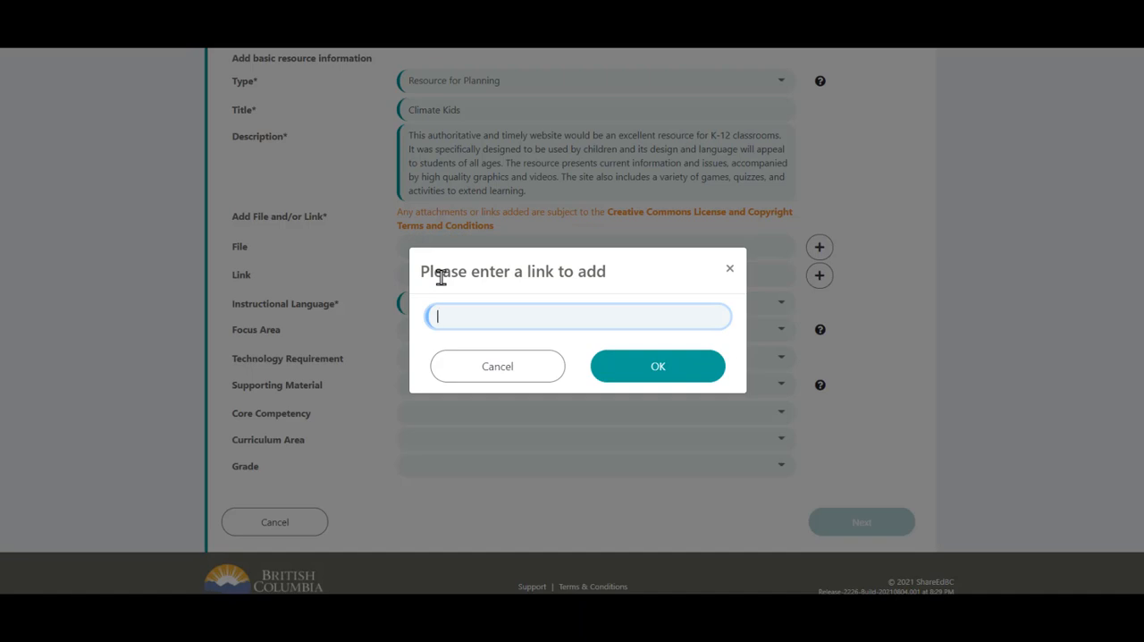
type("http://climatekids.nasa.gov/menu/weather-and-climate/")
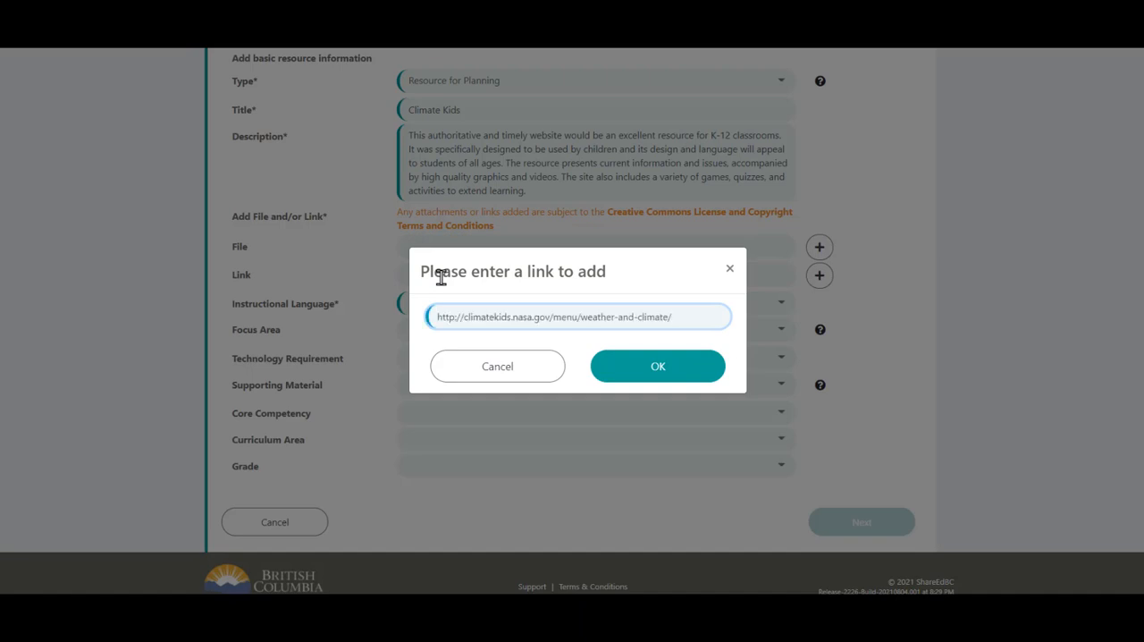
left_click(658, 365)
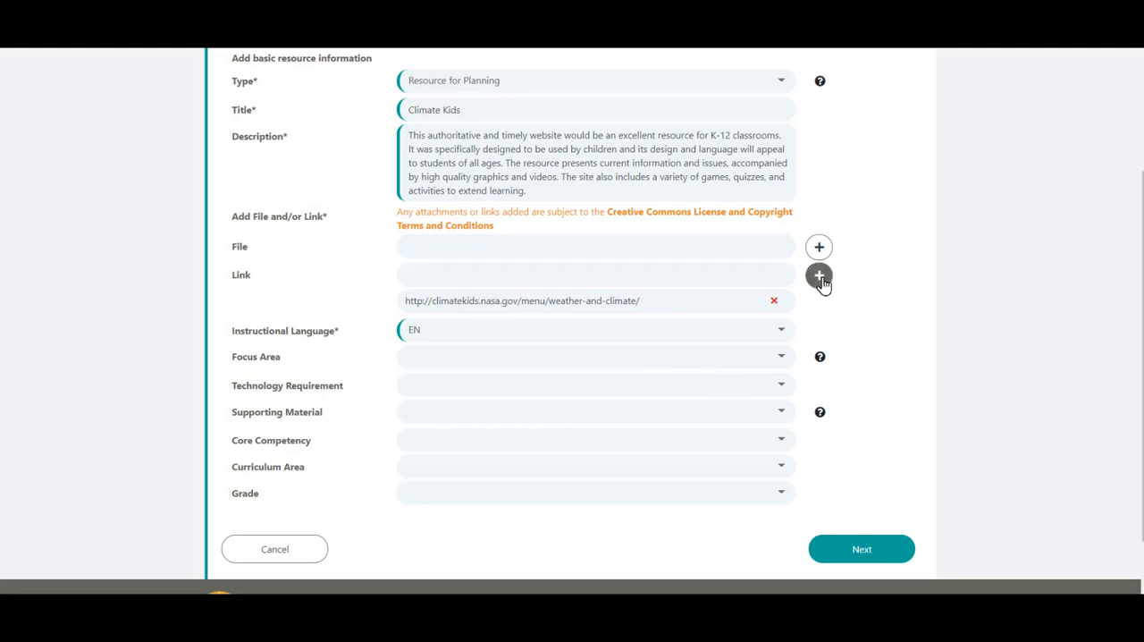
mouse_move(818, 276)
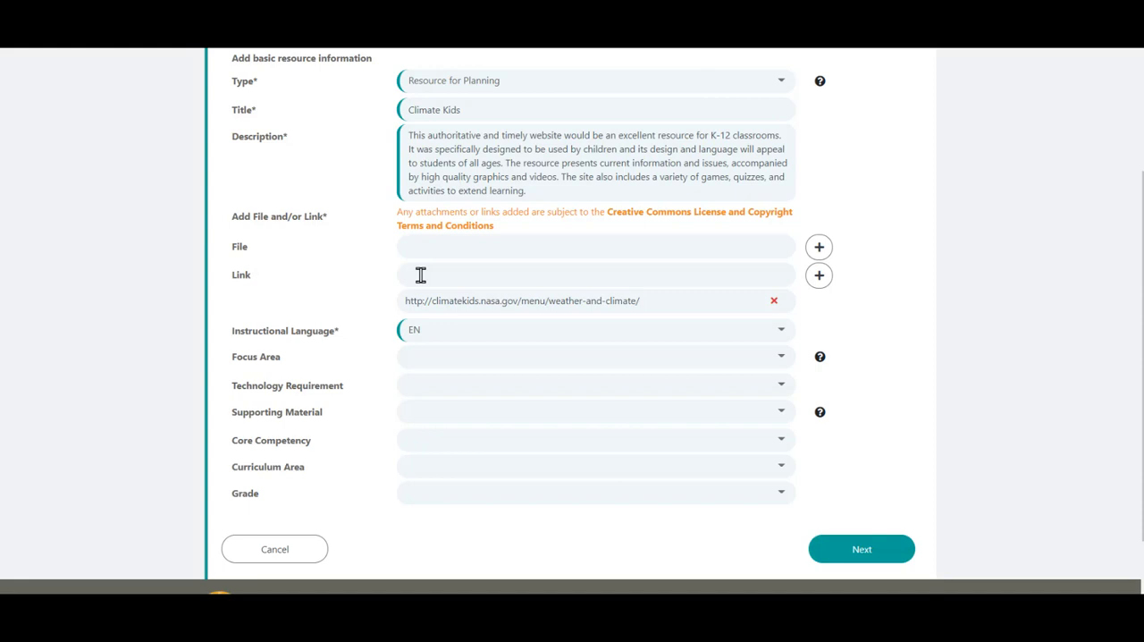
mouse_move(437, 336)
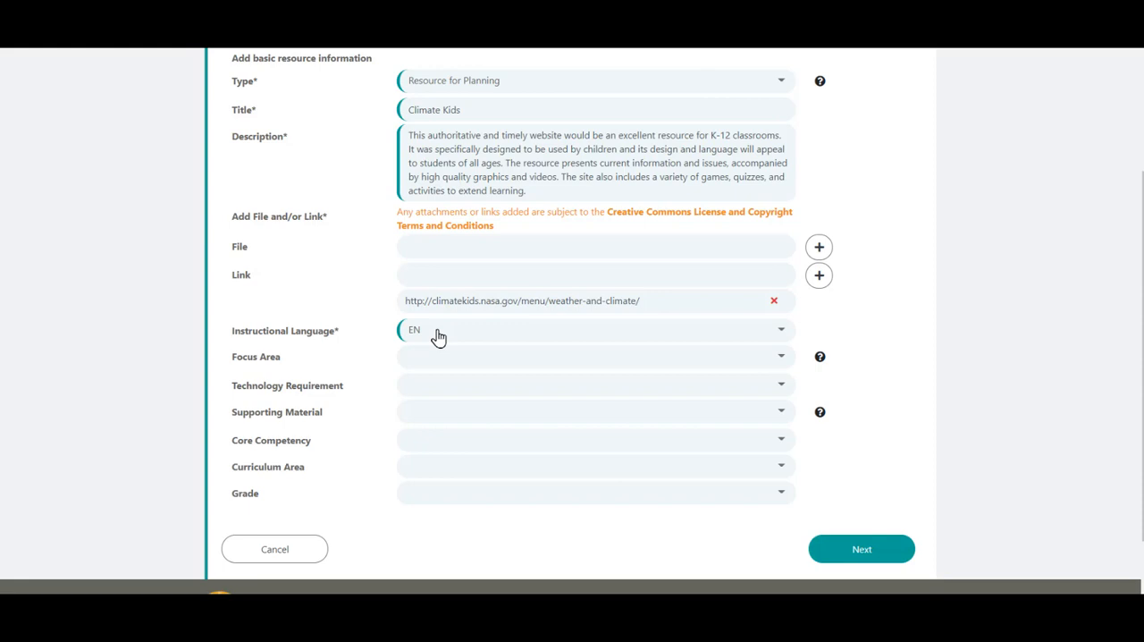
mouse_move(450, 369)
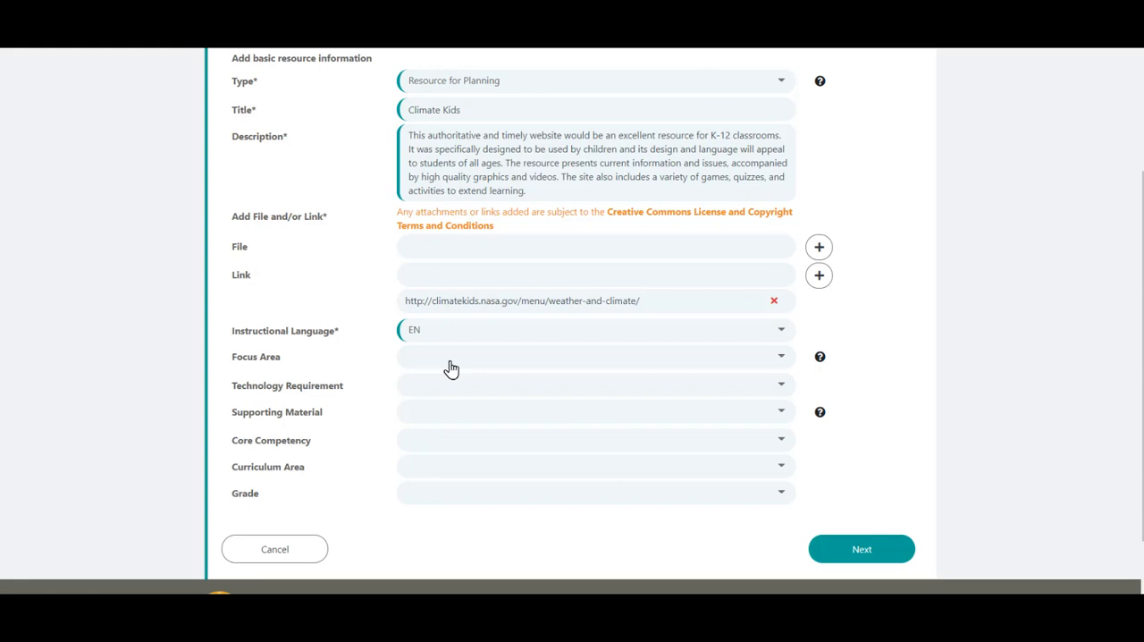
mouse_move(461, 366)
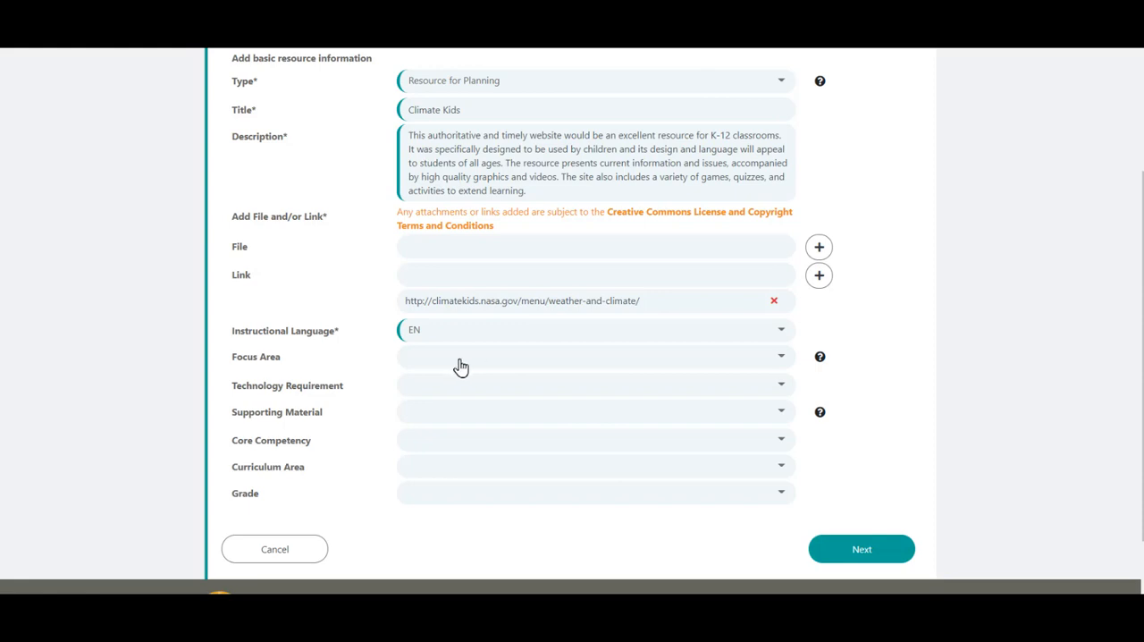
Step: Choose Indigenous Education as the Focus Area, then clear it so Focus Area stays blank
left_click(593, 355)
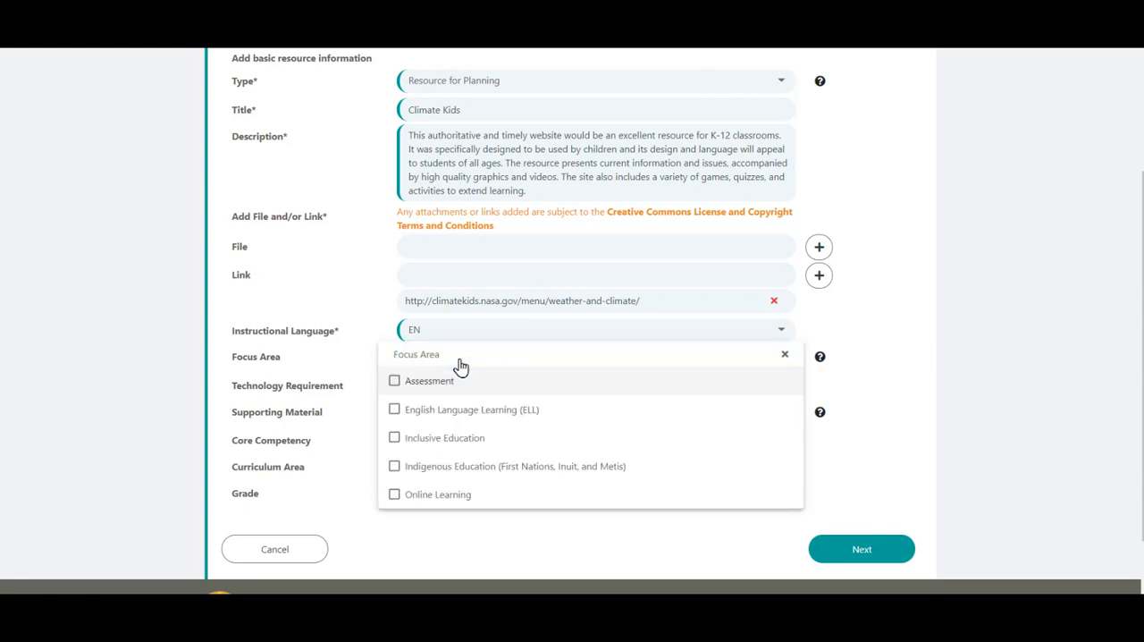
mouse_move(497, 395)
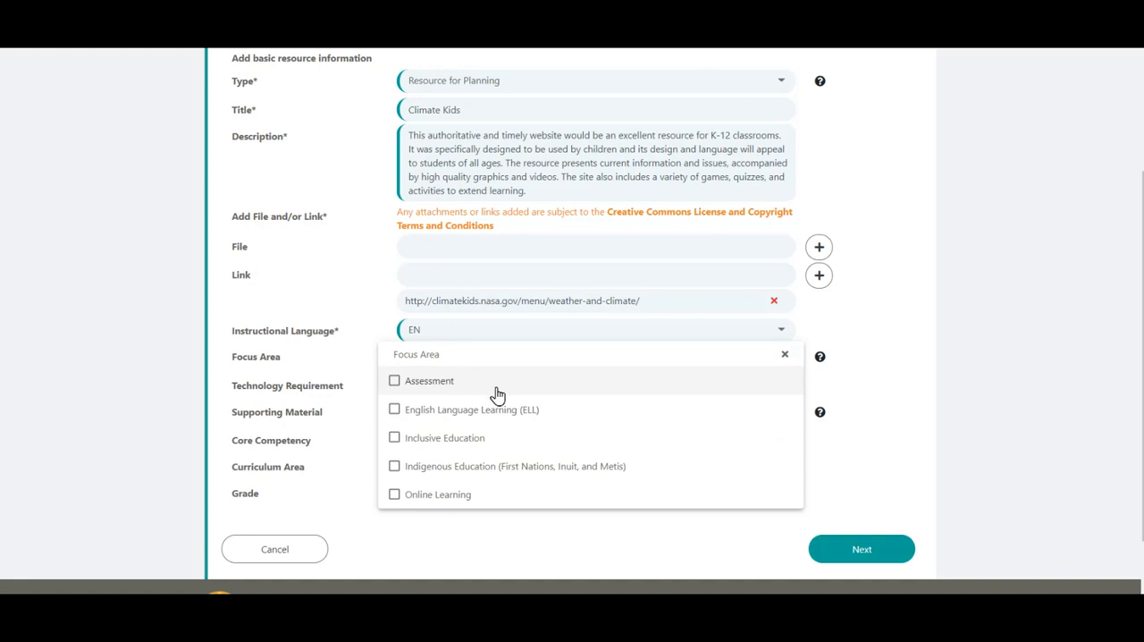
mouse_move(590, 418)
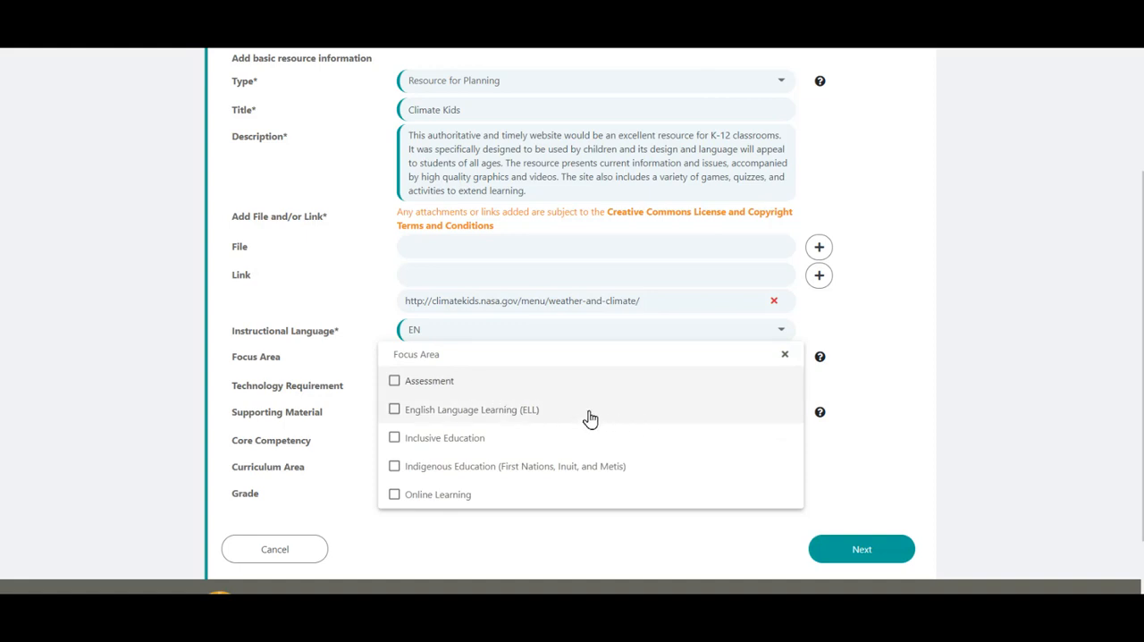
mouse_move(529, 447)
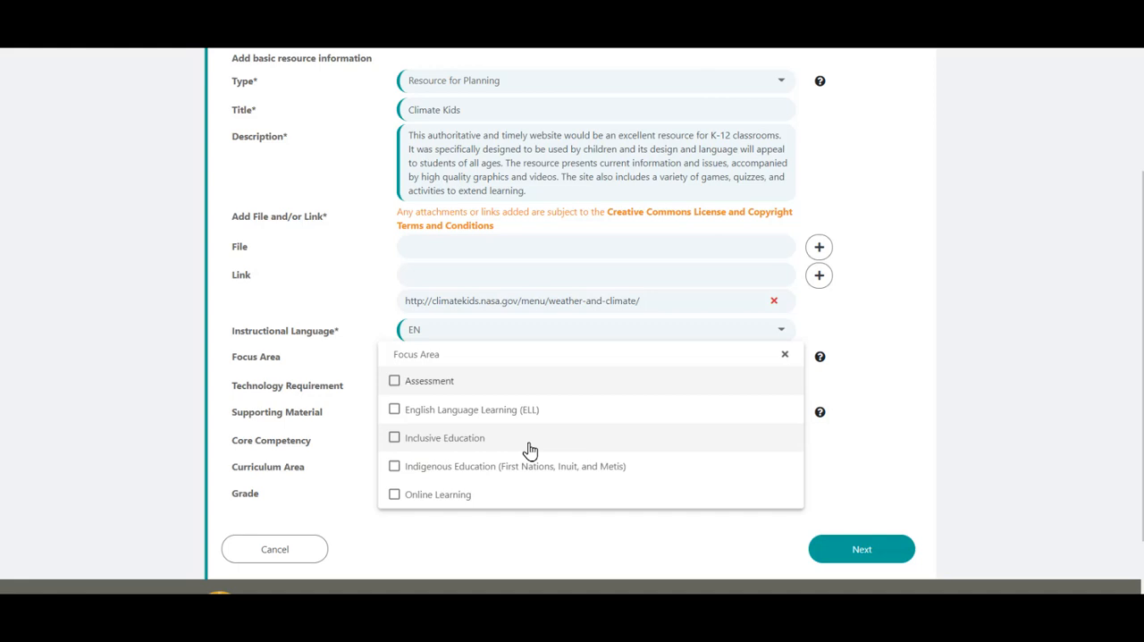
mouse_move(646, 475)
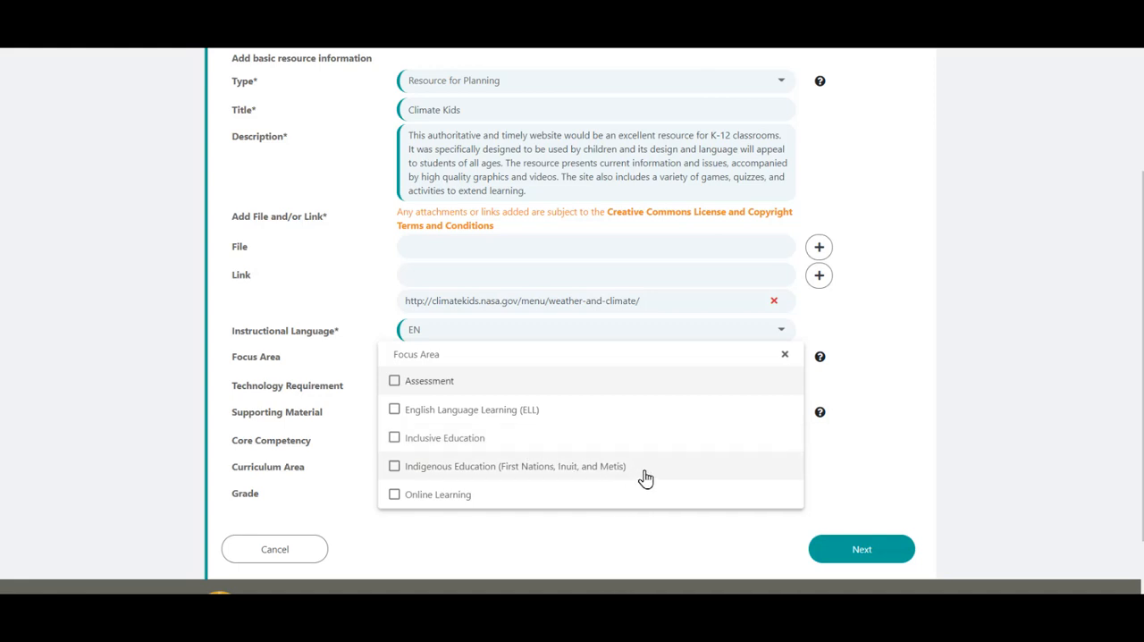
mouse_move(497, 525)
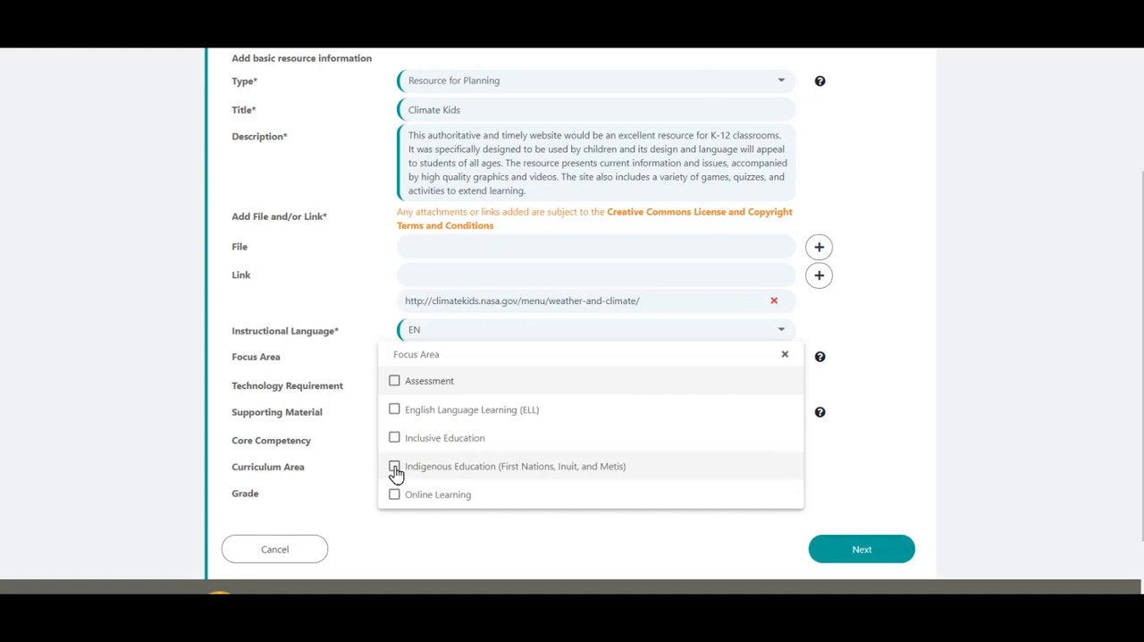
left_click(393, 464)
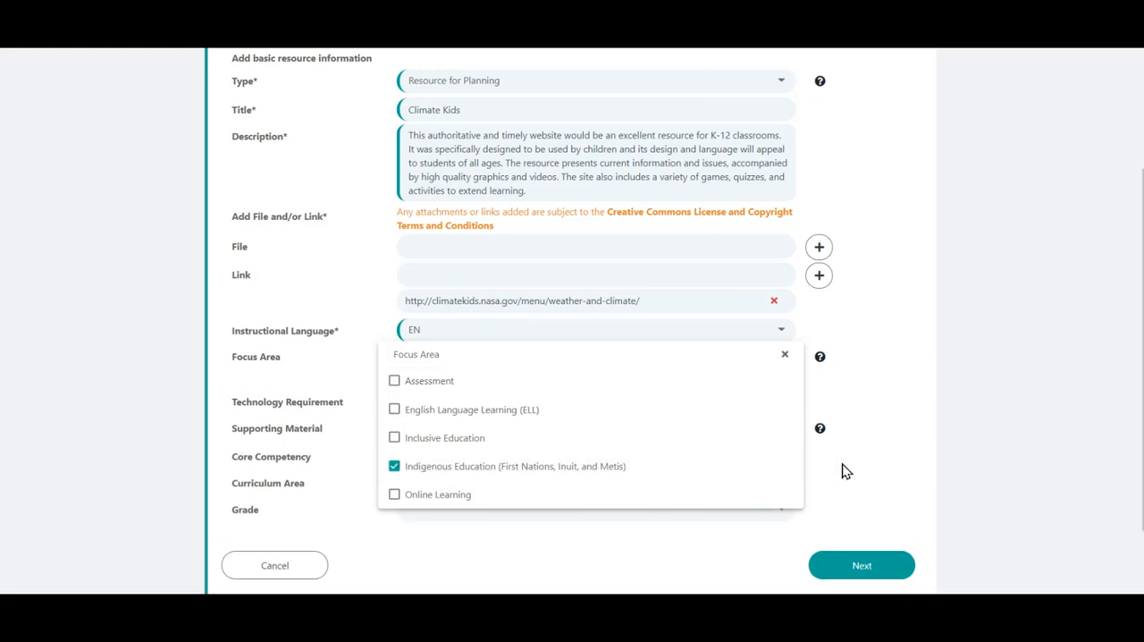
left_click(784, 353)
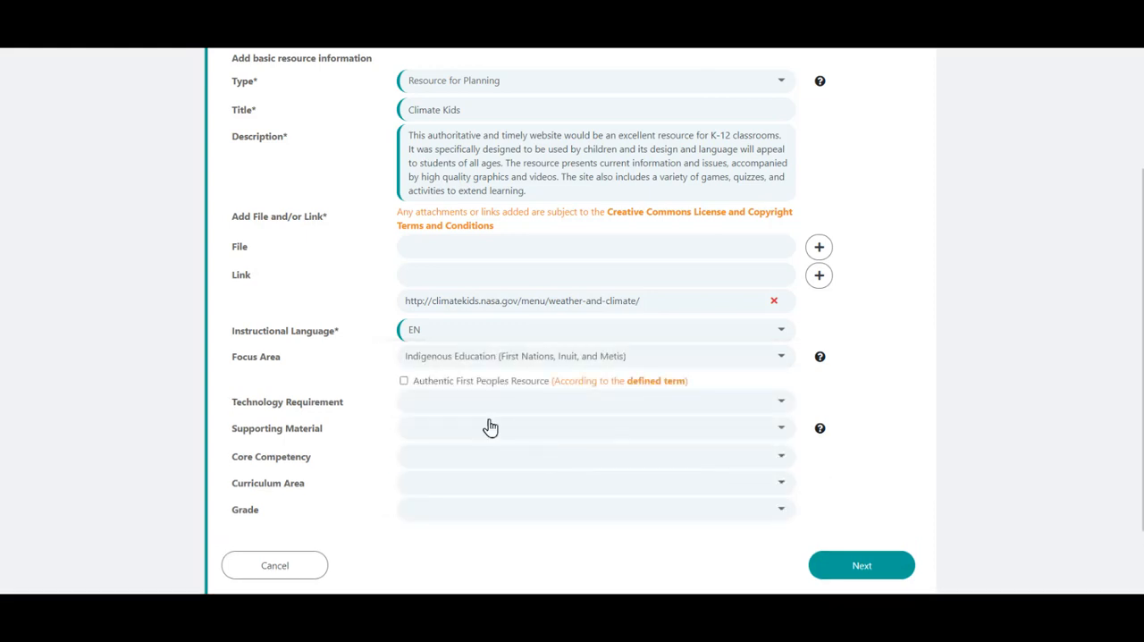
mouse_move(486, 392)
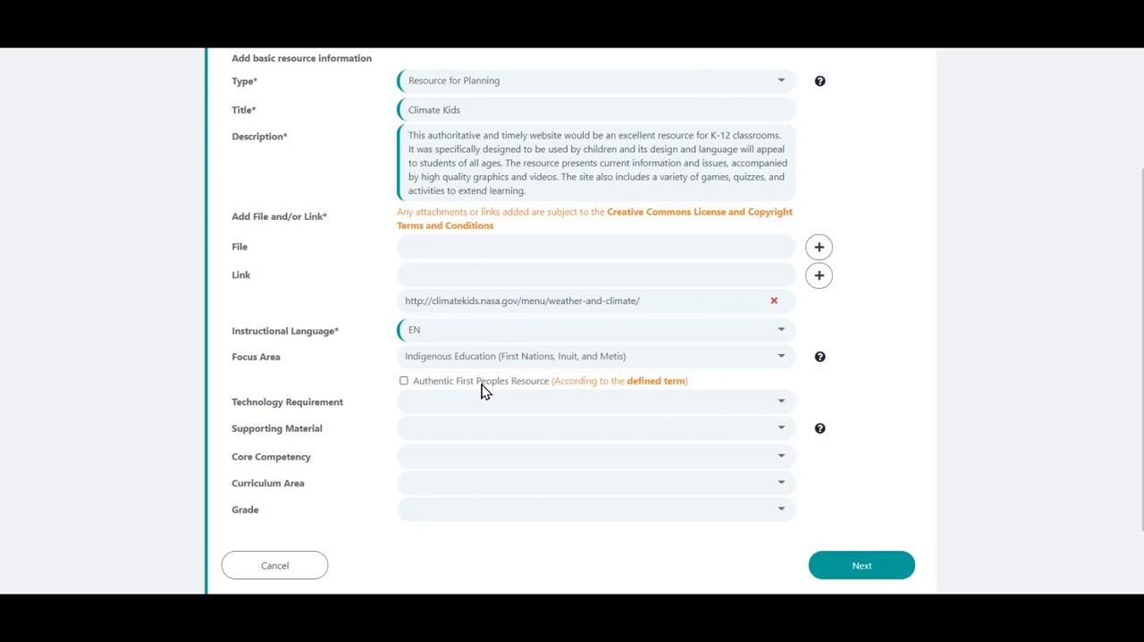
mouse_move(658, 391)
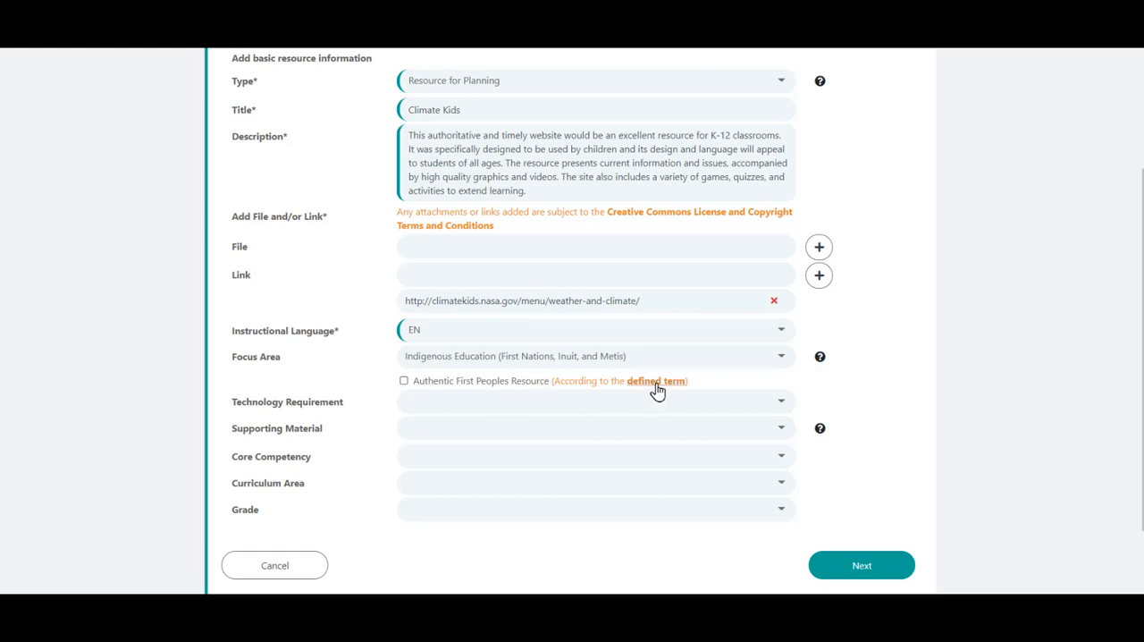
mouse_move(658, 381)
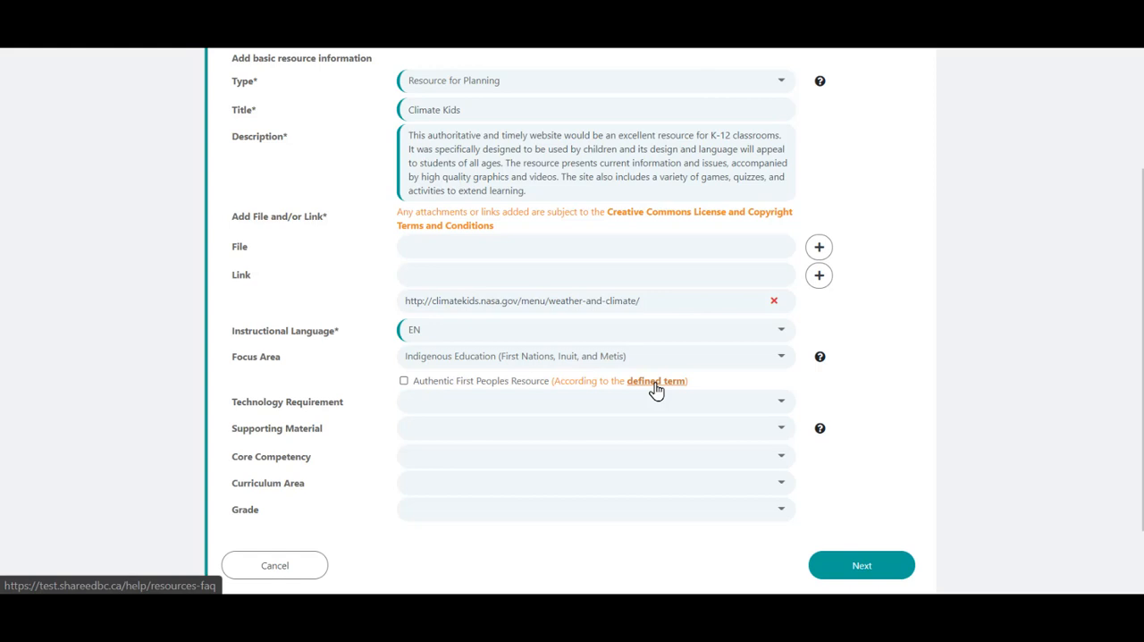
mouse_move(648, 365)
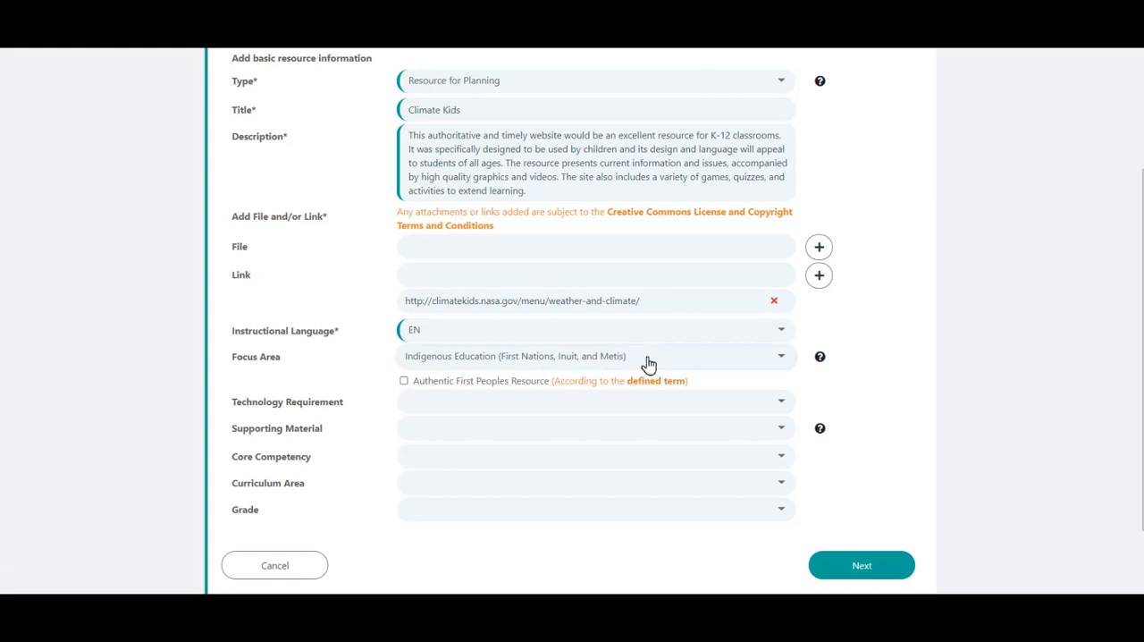
left_click(596, 356)
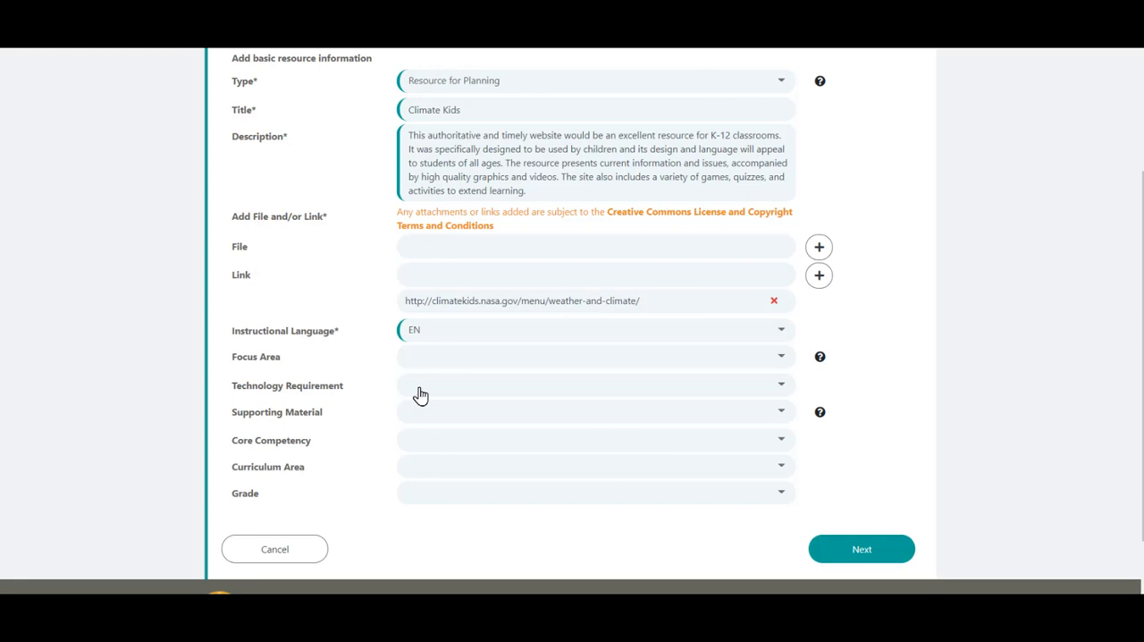
Step: Mark that both students and teachers require access to technology; leave Supporting Material empty
left_click(594, 384)
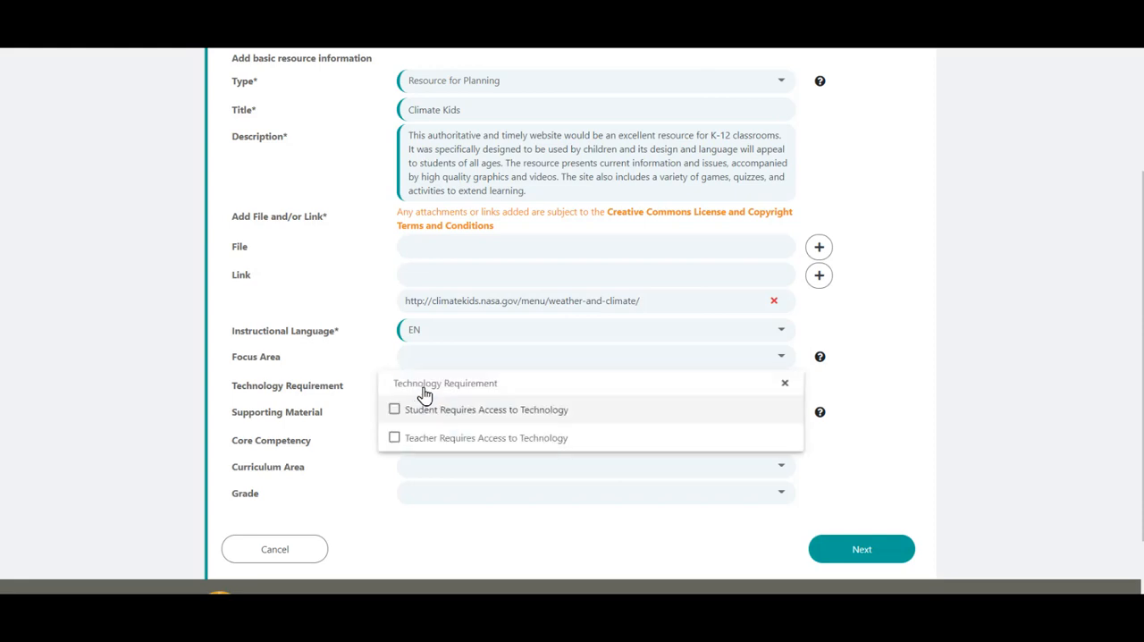
left_click(394, 409)
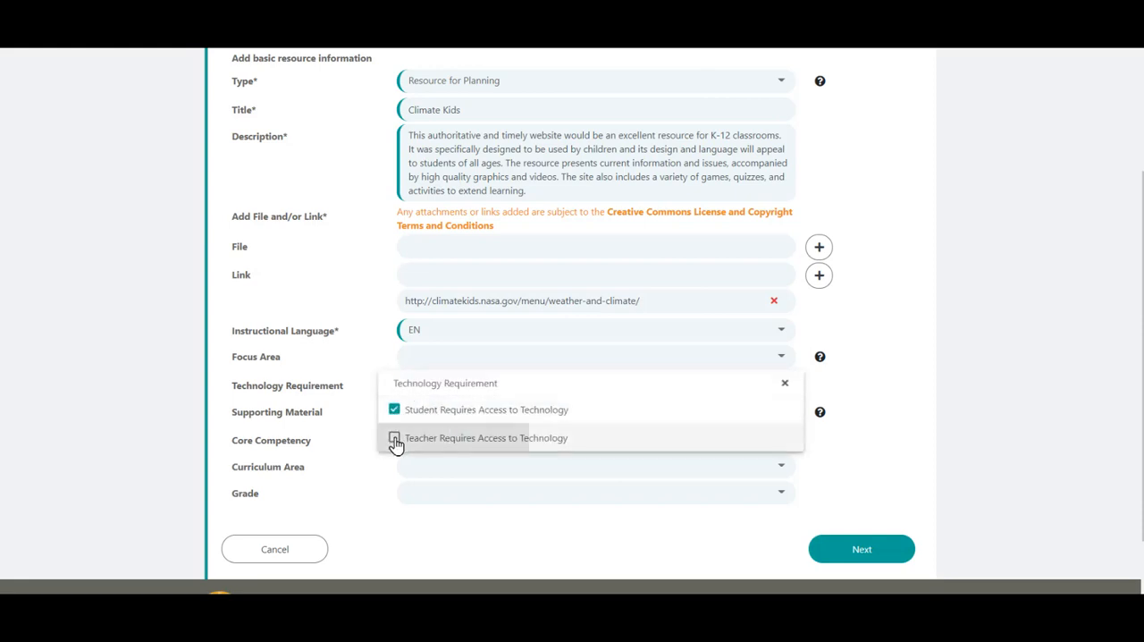
left_click(393, 438)
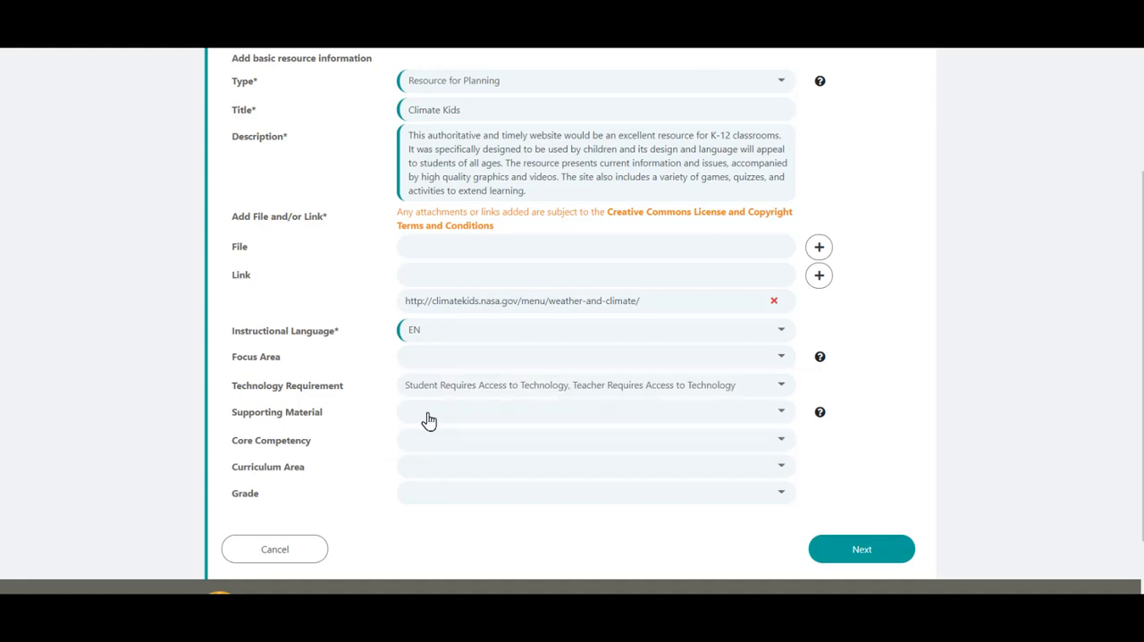
left_click(593, 412)
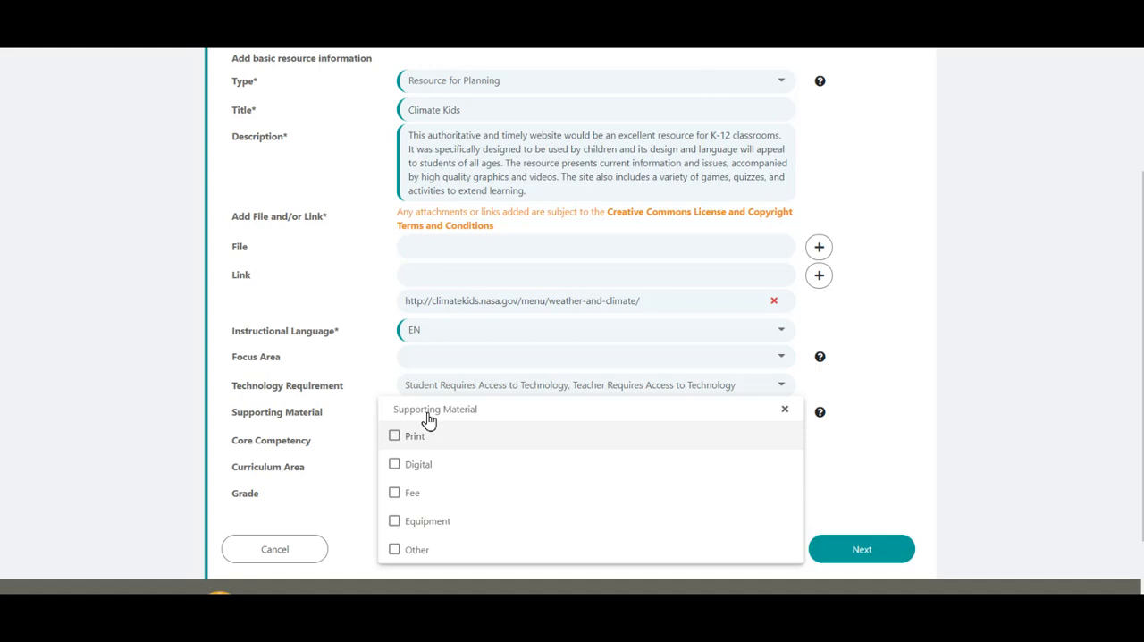
left_click(785, 409)
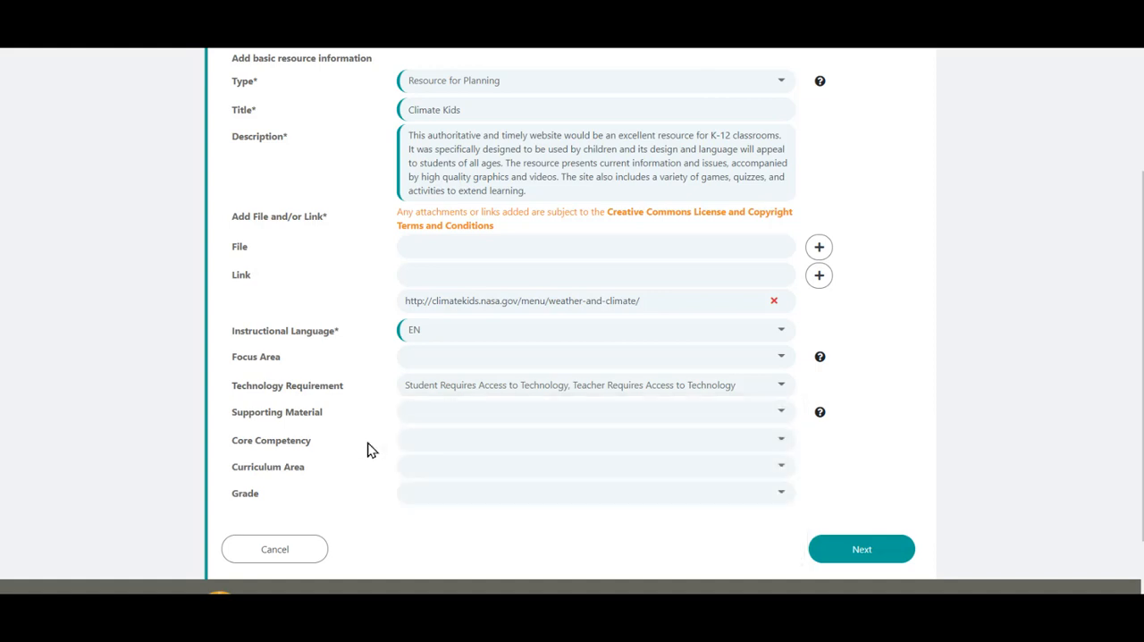
Step: Set Curriculum Area to Science and select grades K through 11
left_click(593, 440)
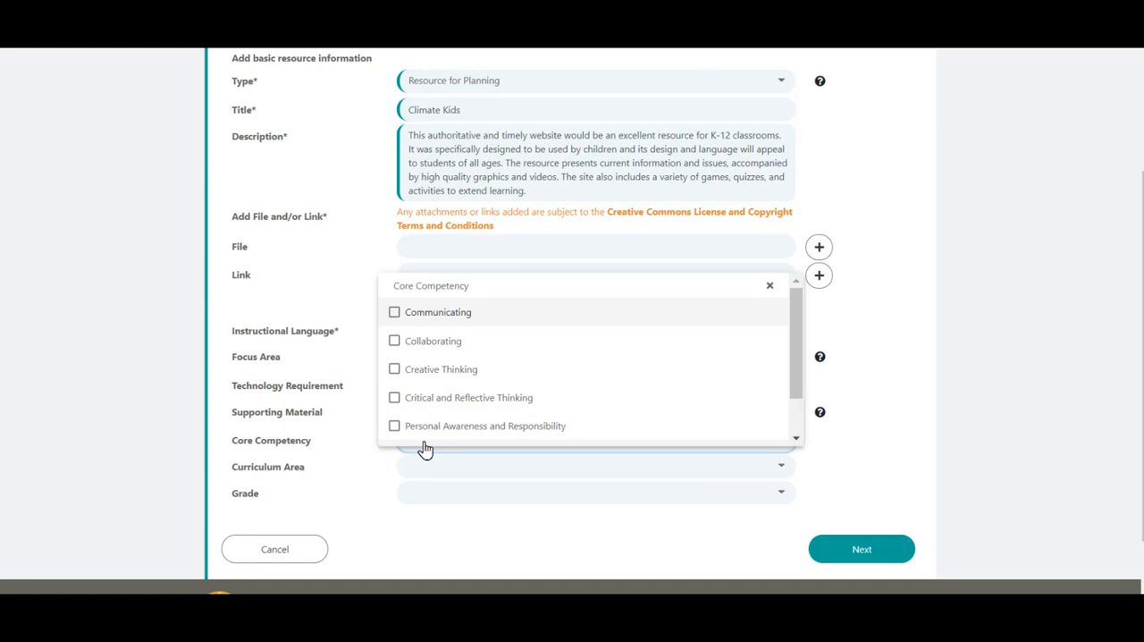
scroll("down", 3)
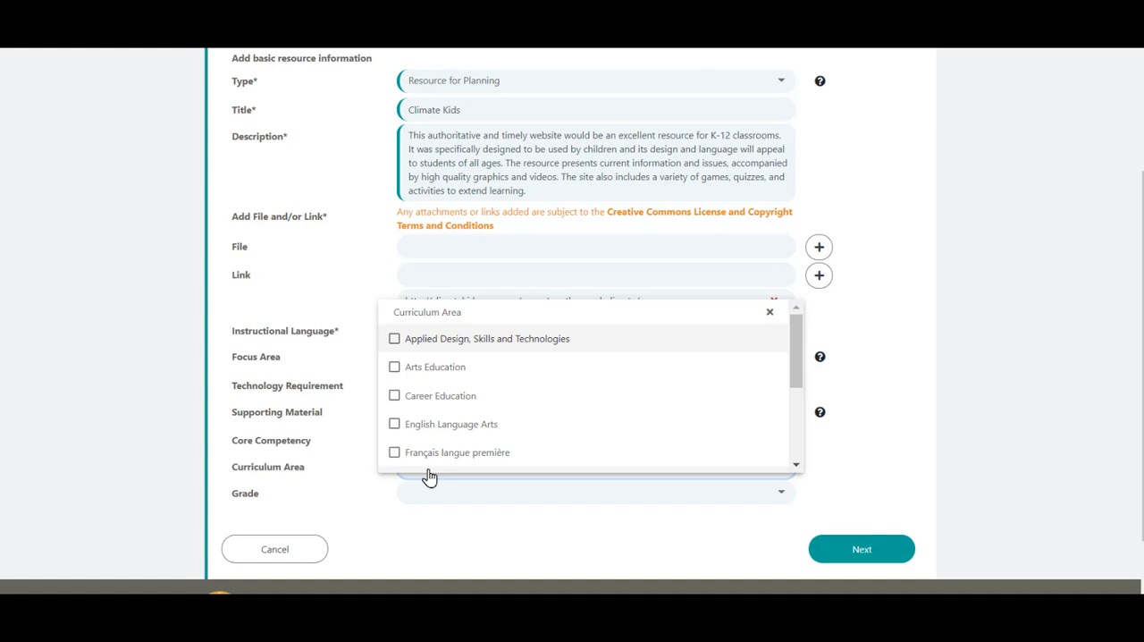
scroll("down", 3)
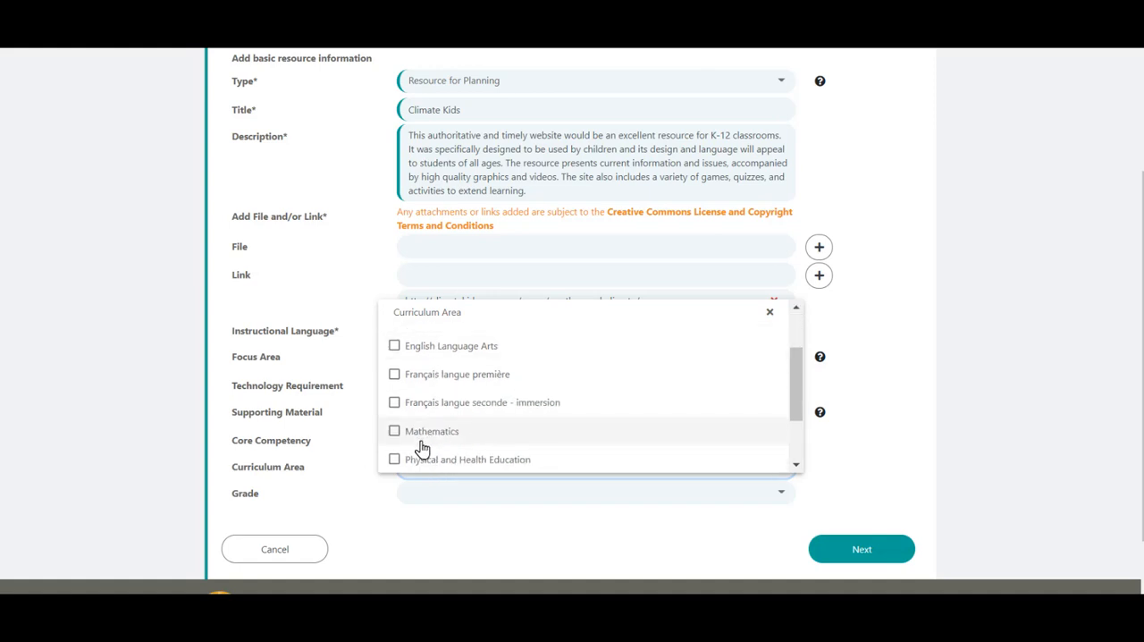
left_click(393, 410)
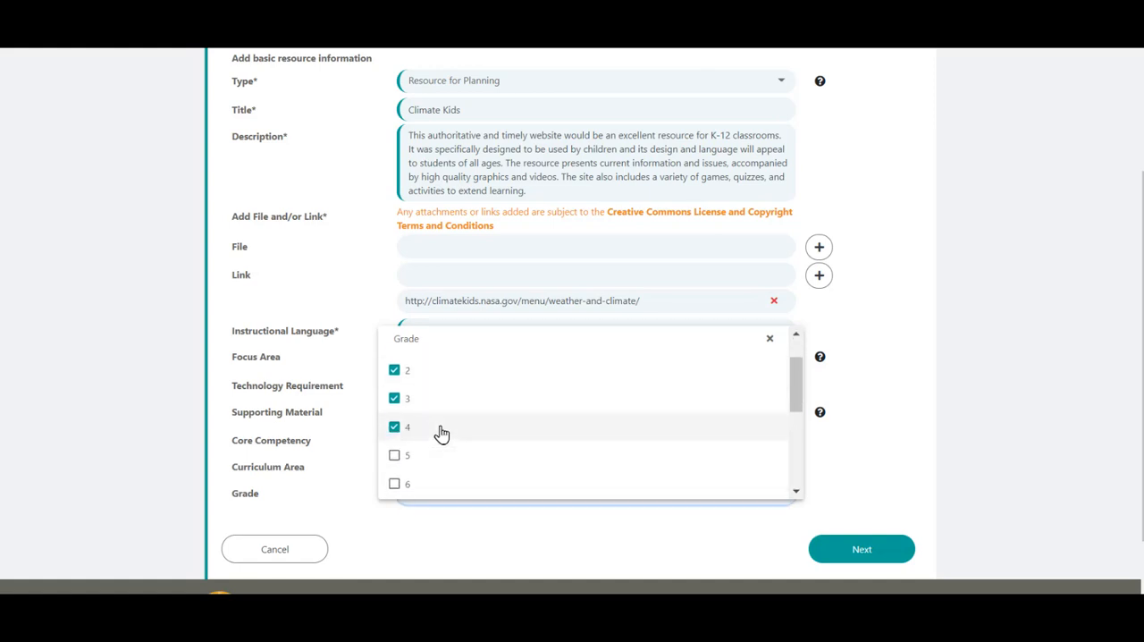
scroll("down", 3)
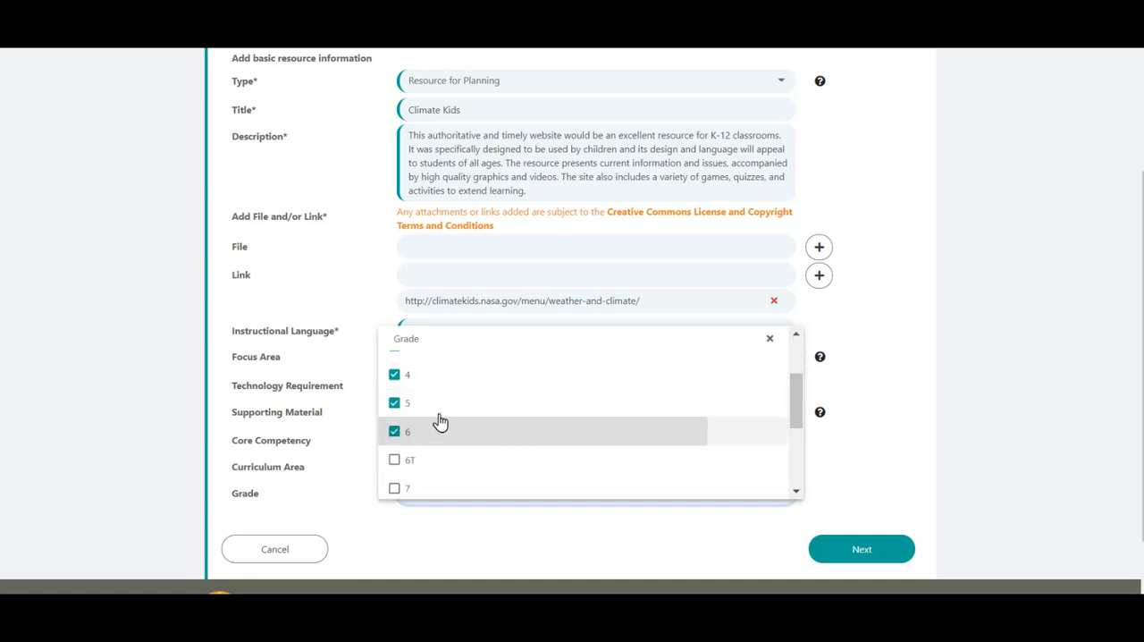
scroll("down", 3)
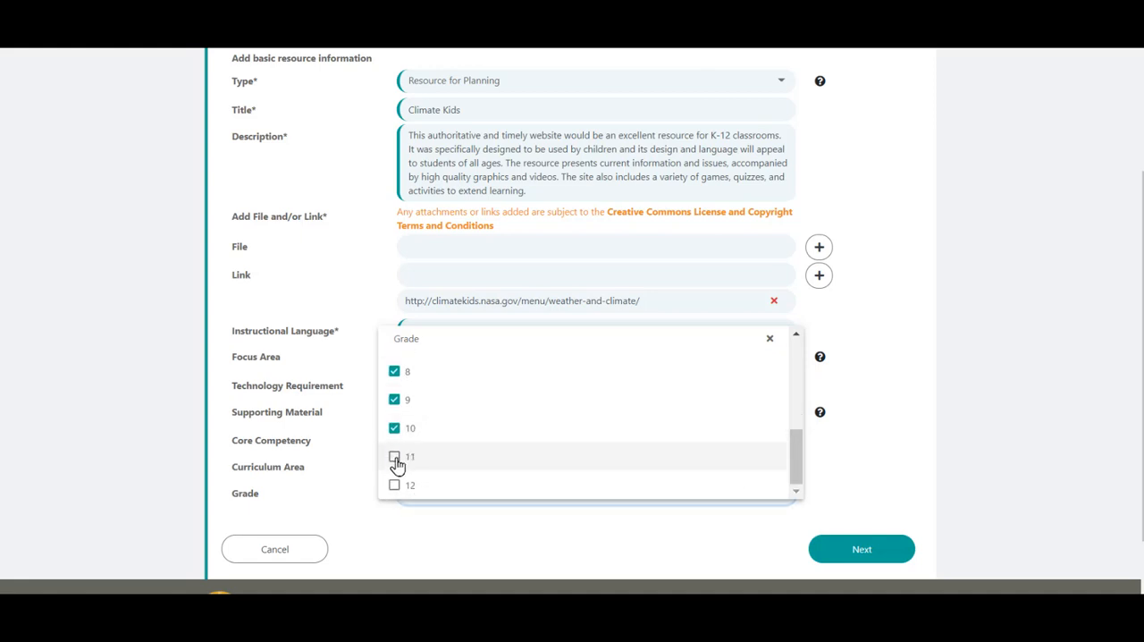
left_click(394, 456)
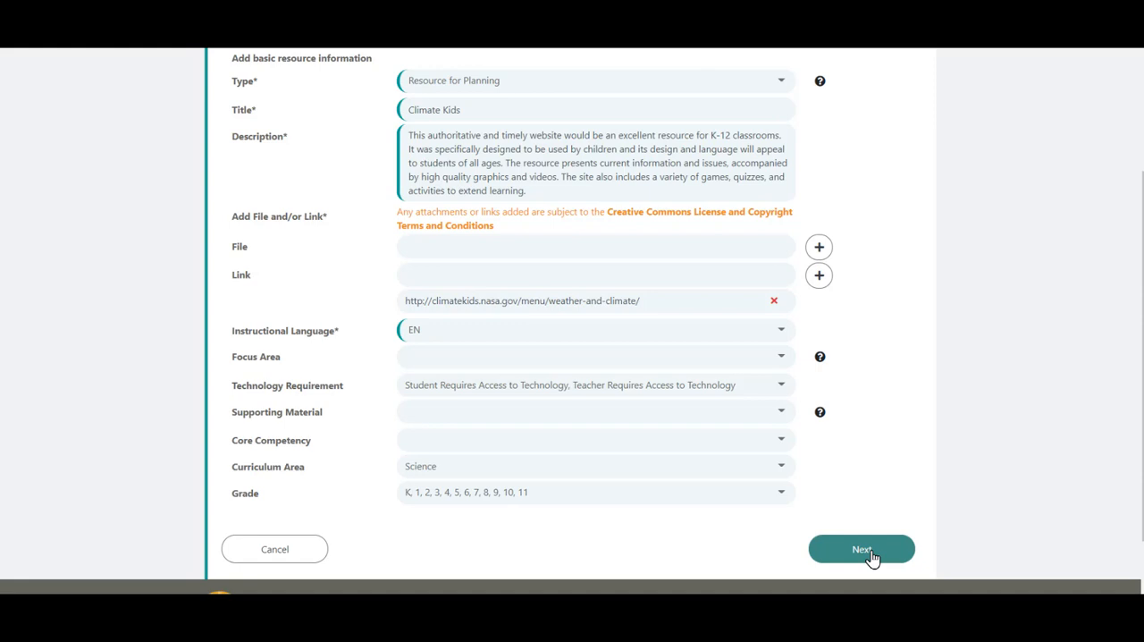
Step: Move to Step 2 Courses and expand the Science course list from K through grade 11
left_click(861, 547)
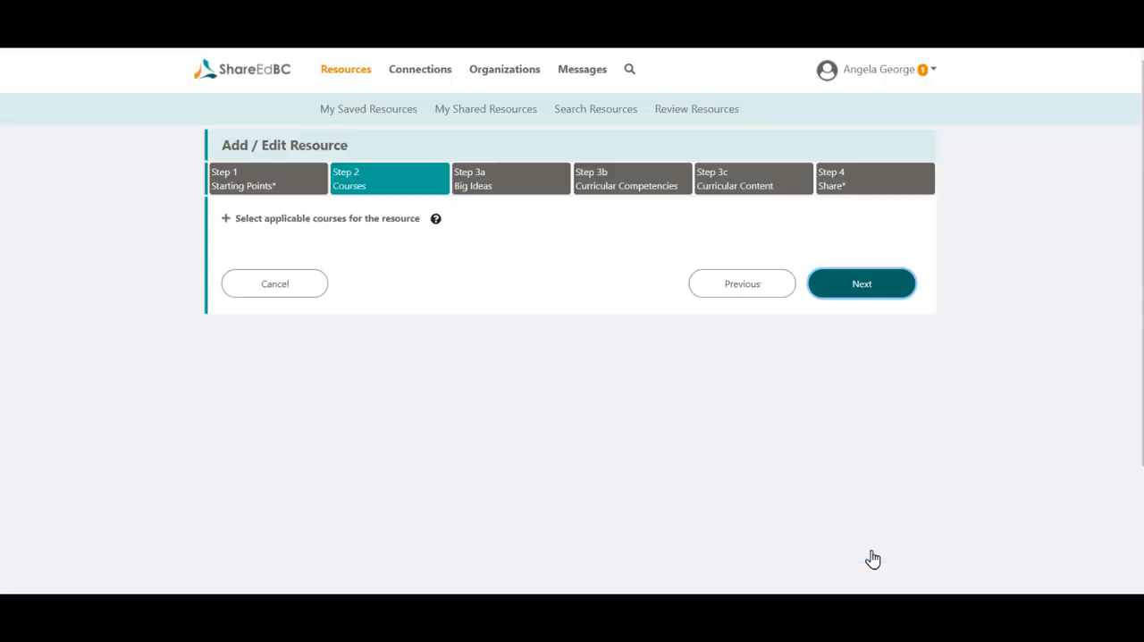
left_click(225, 218)
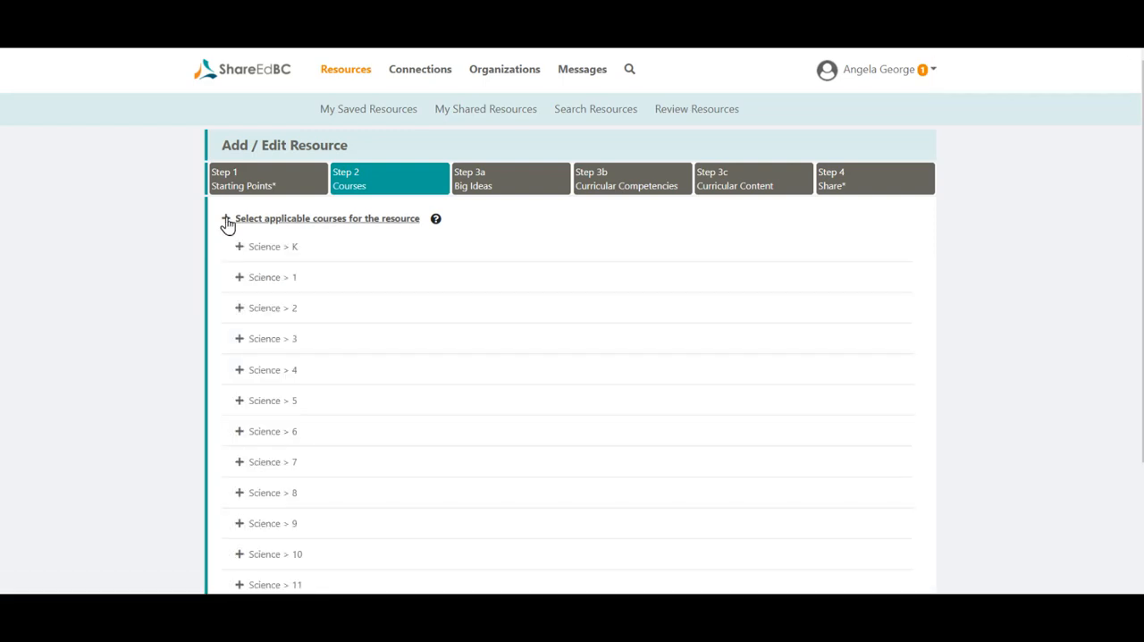
left_click(227, 218)
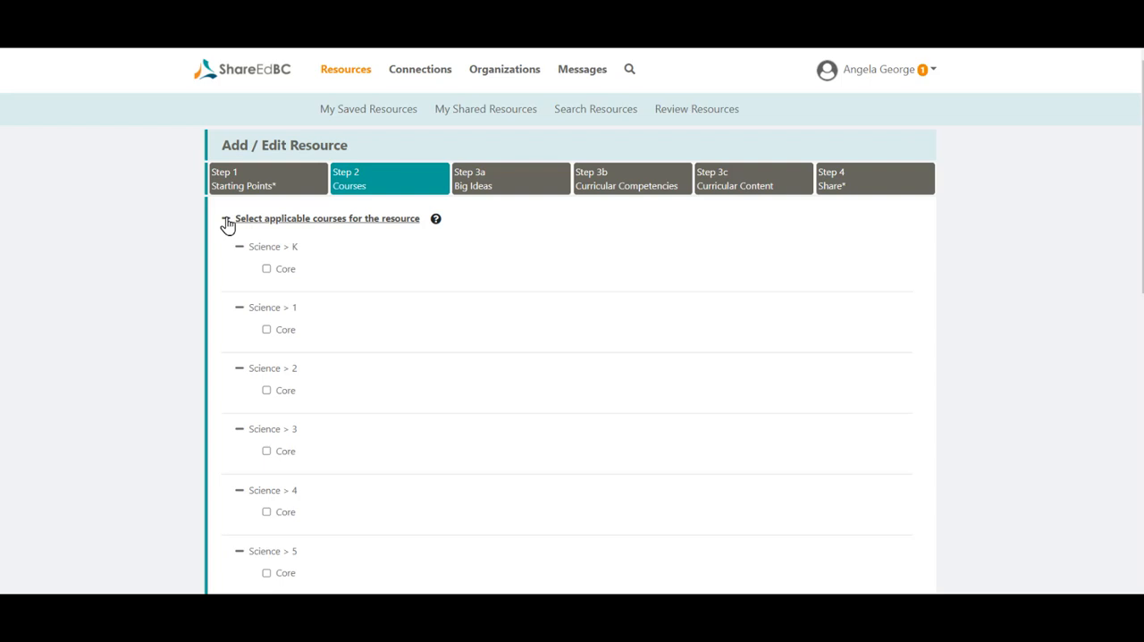
mouse_move(435, 257)
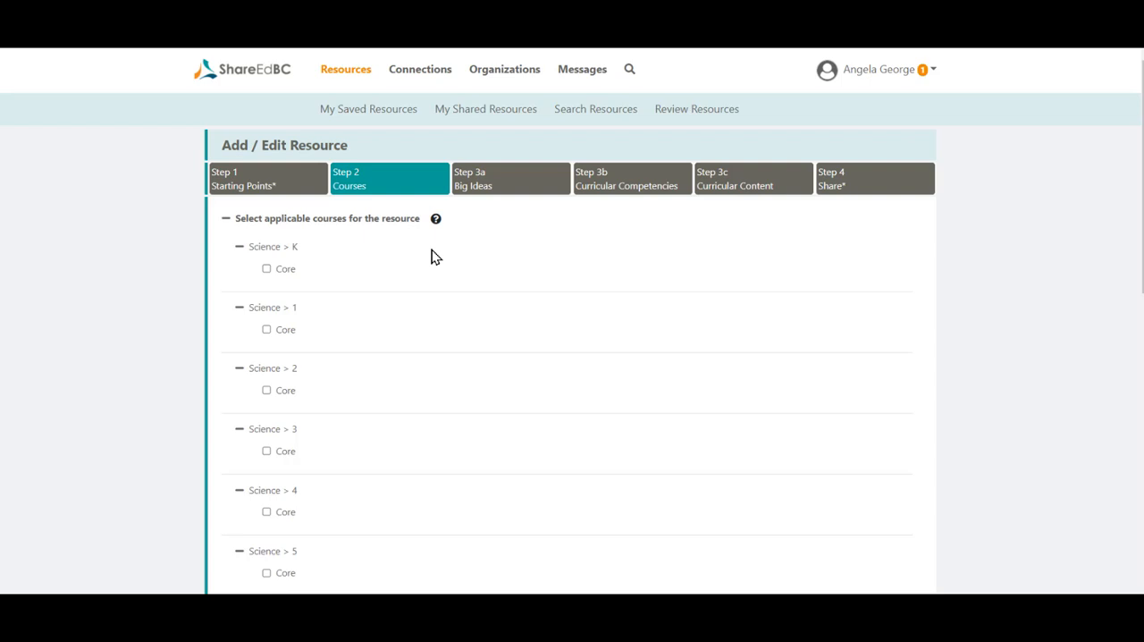
mouse_move(429, 294)
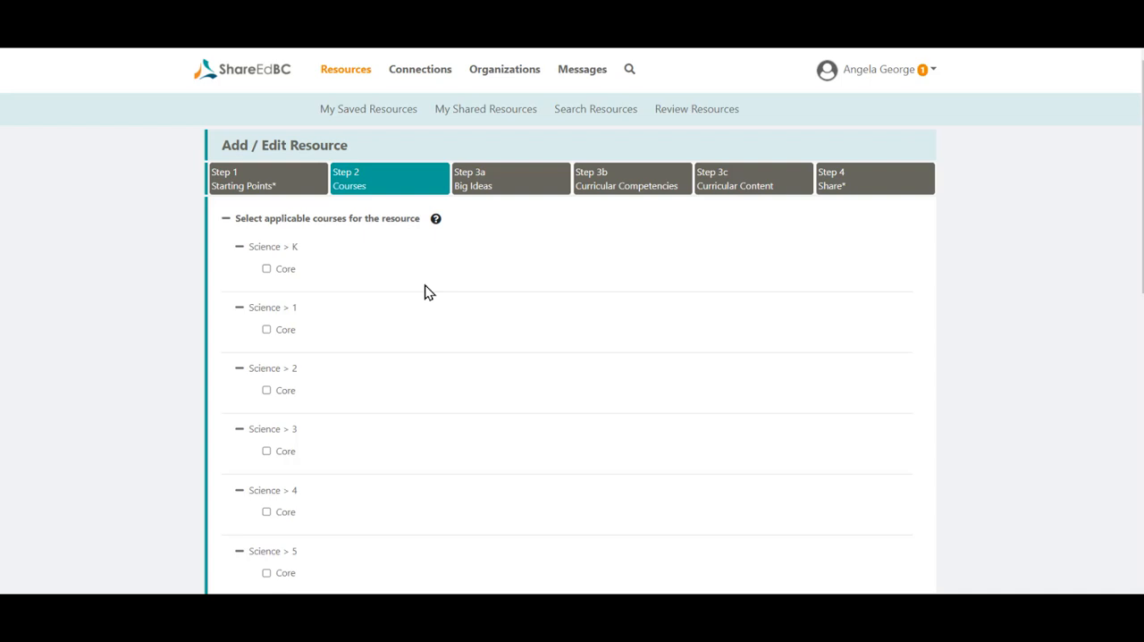
scroll("down", 3)
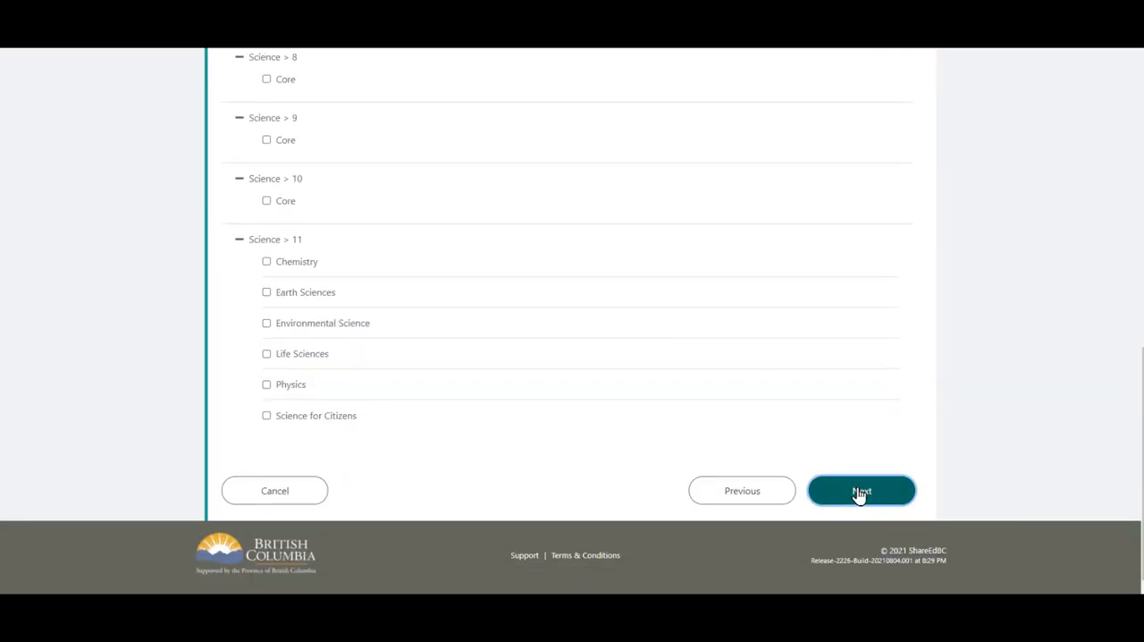
Step: On Step 4 Share, enter the Additional Notes describing Focused Ed's peer review with its link
left_click(861, 490)
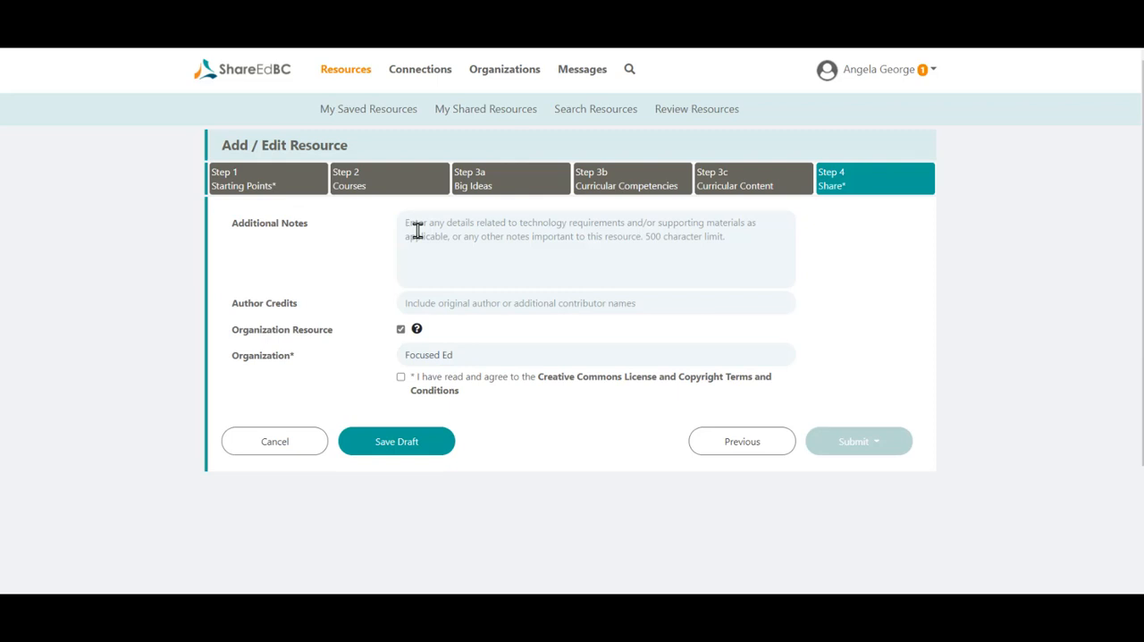
left_click(595, 249)
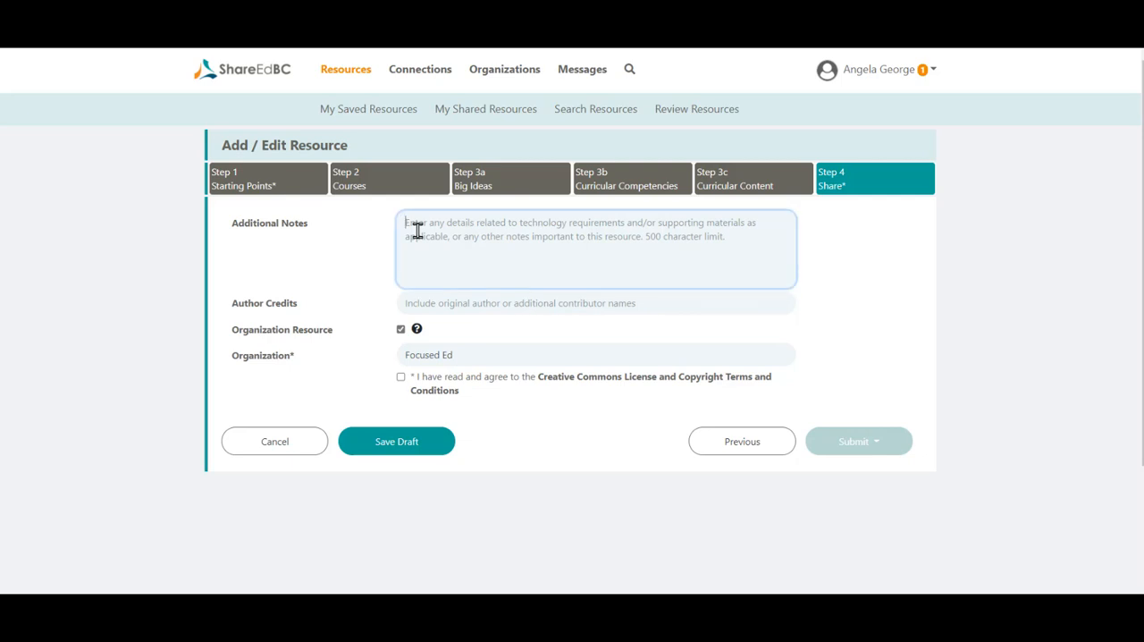
type("Focused Ed (www.bcerac.ca) evaluates learning resources on behalf of members: all public school districts and many independent schools. Read the peer-review of this resource and its match to curriculum ( https://k12.bcerac.ca/resource/?q=Climate-Kids&ResourceTitleID=6963 )")
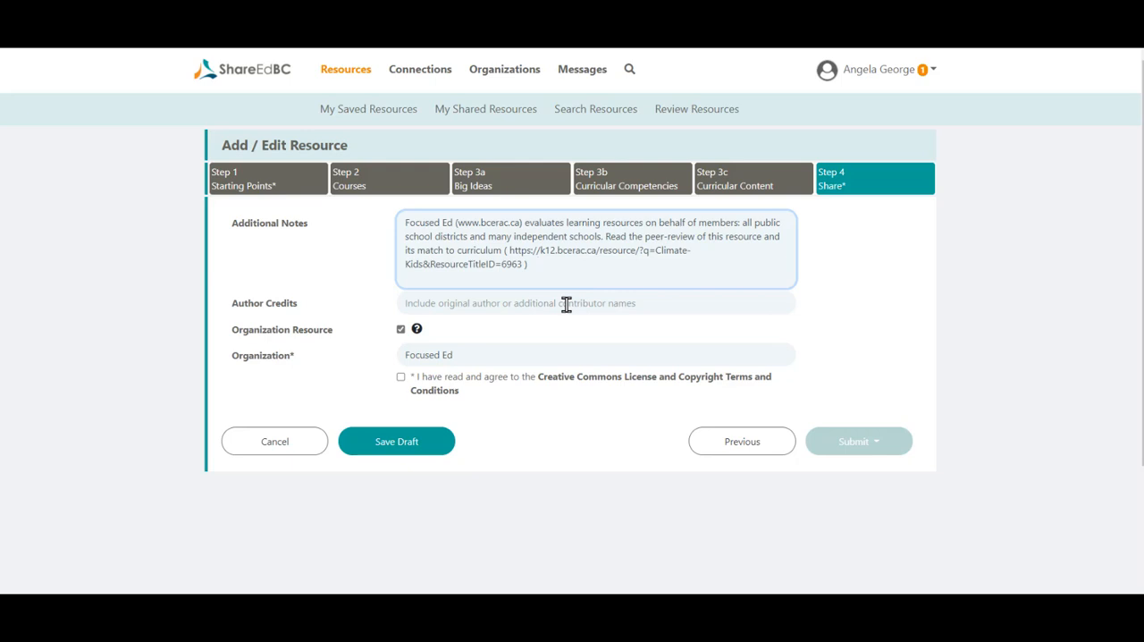
mouse_move(484, 353)
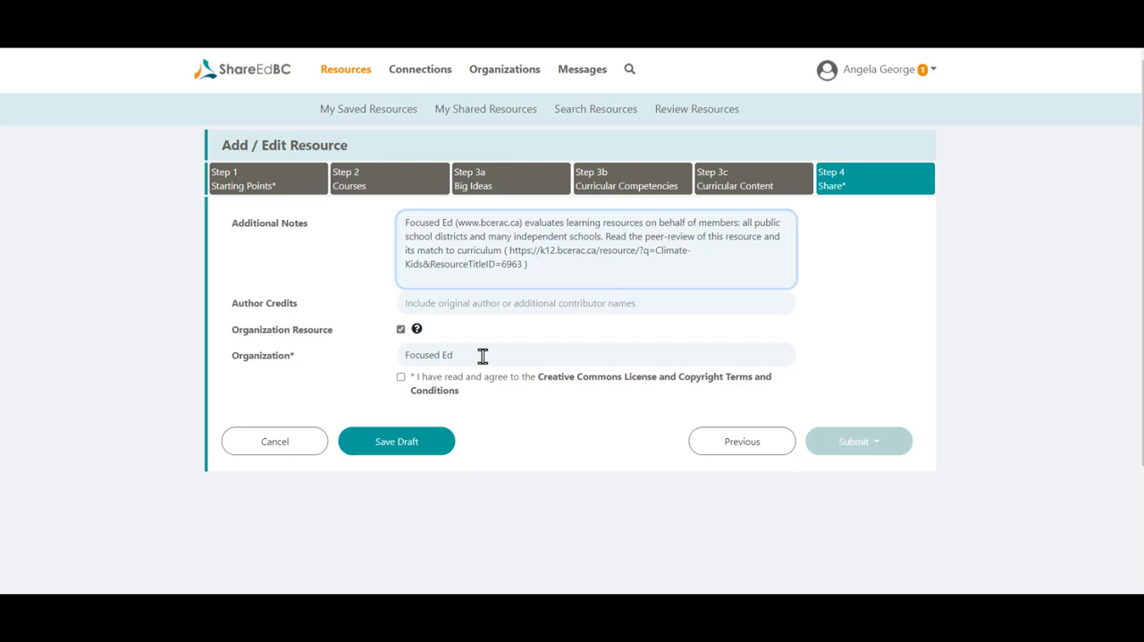
left_click(535, 264)
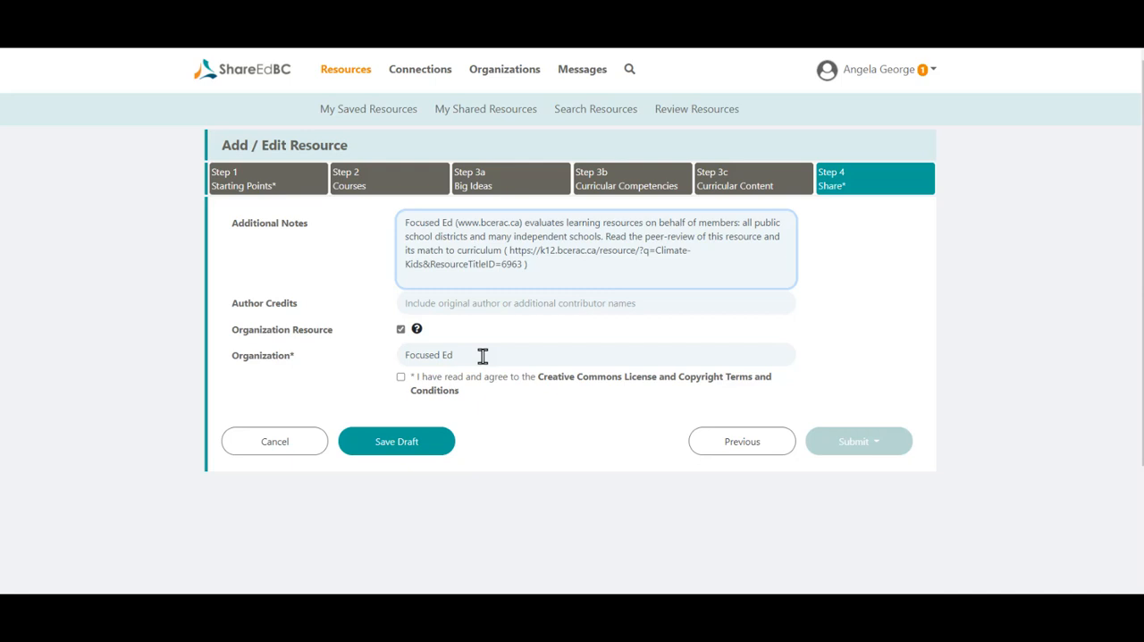
mouse_move(572, 382)
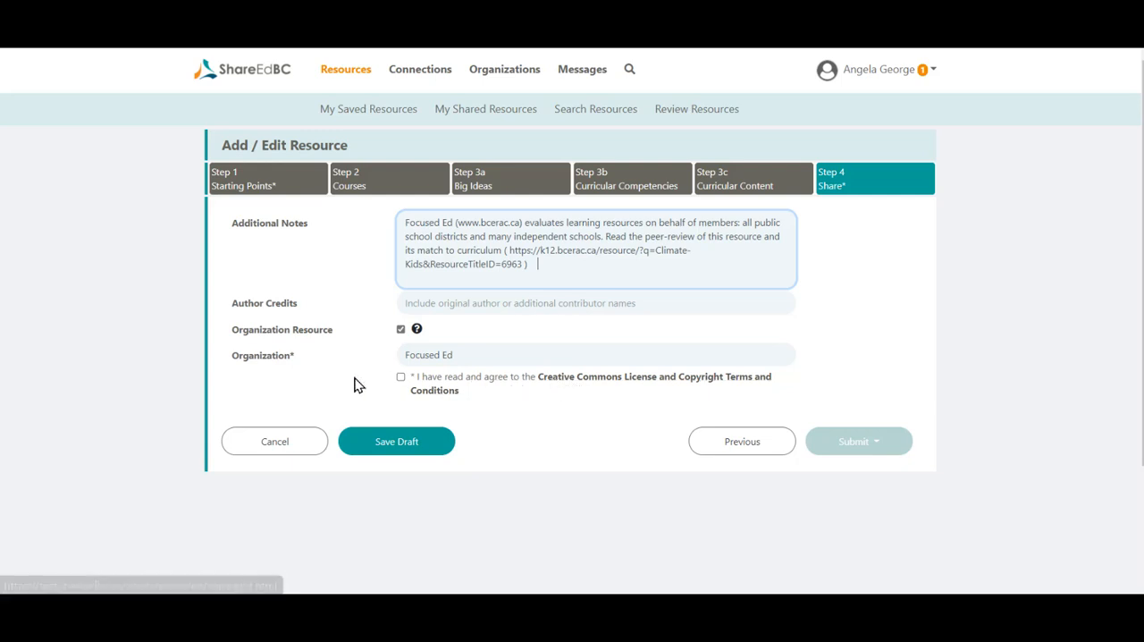
Step: Agree to the Creative Commons License terms and save the resource as a draft
left_click(400, 375)
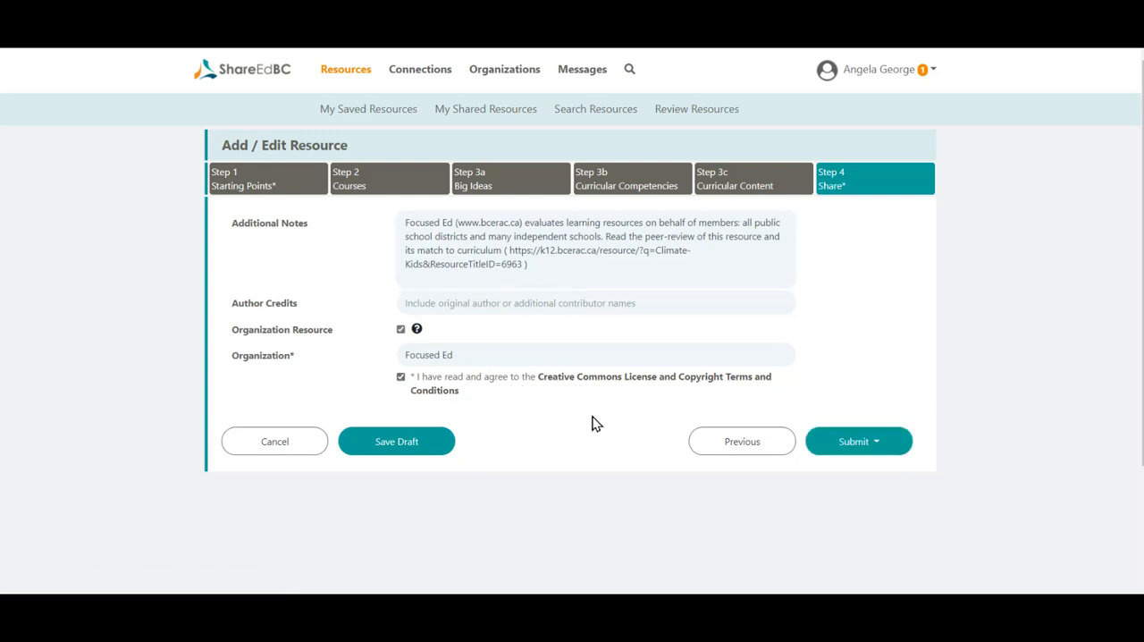
mouse_move(618, 424)
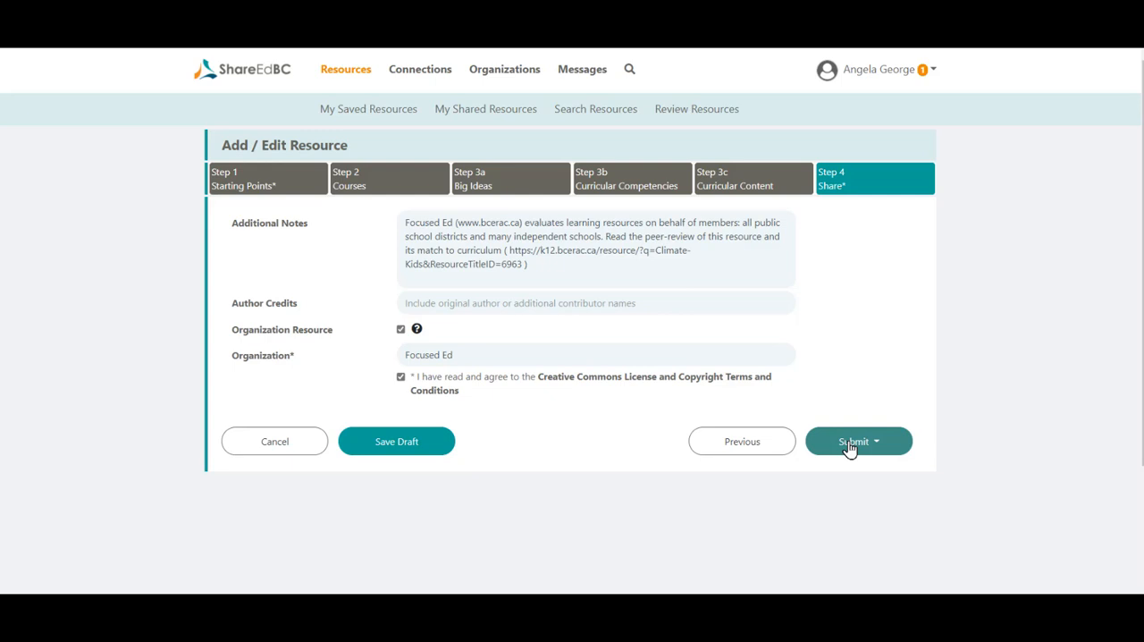
mouse_move(397, 440)
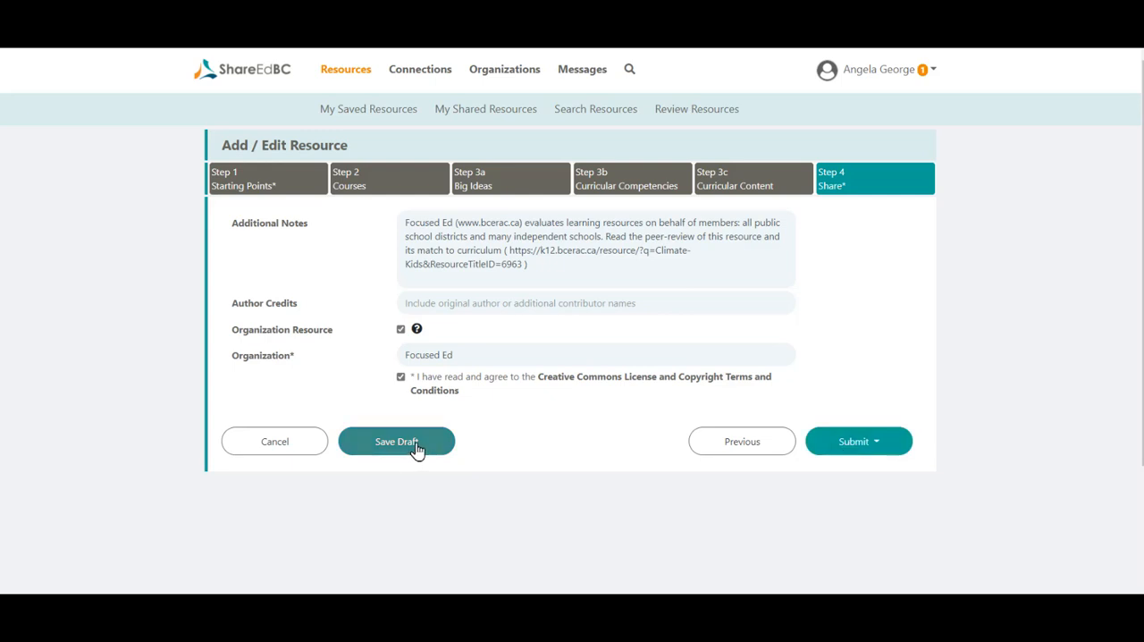
mouse_move(433, 454)
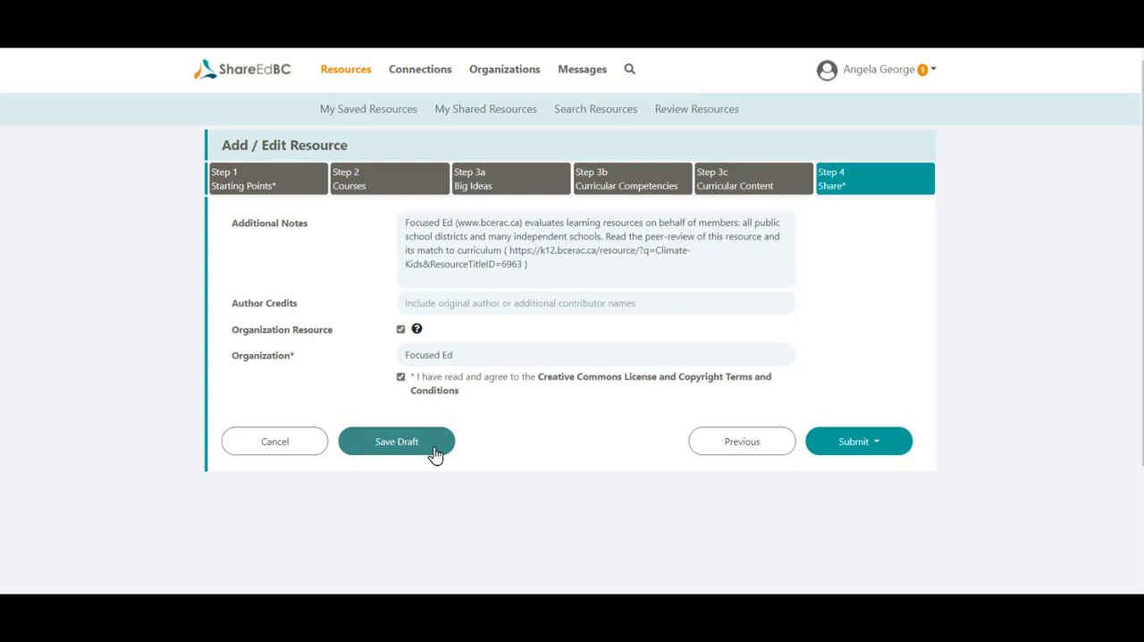
left_click(397, 440)
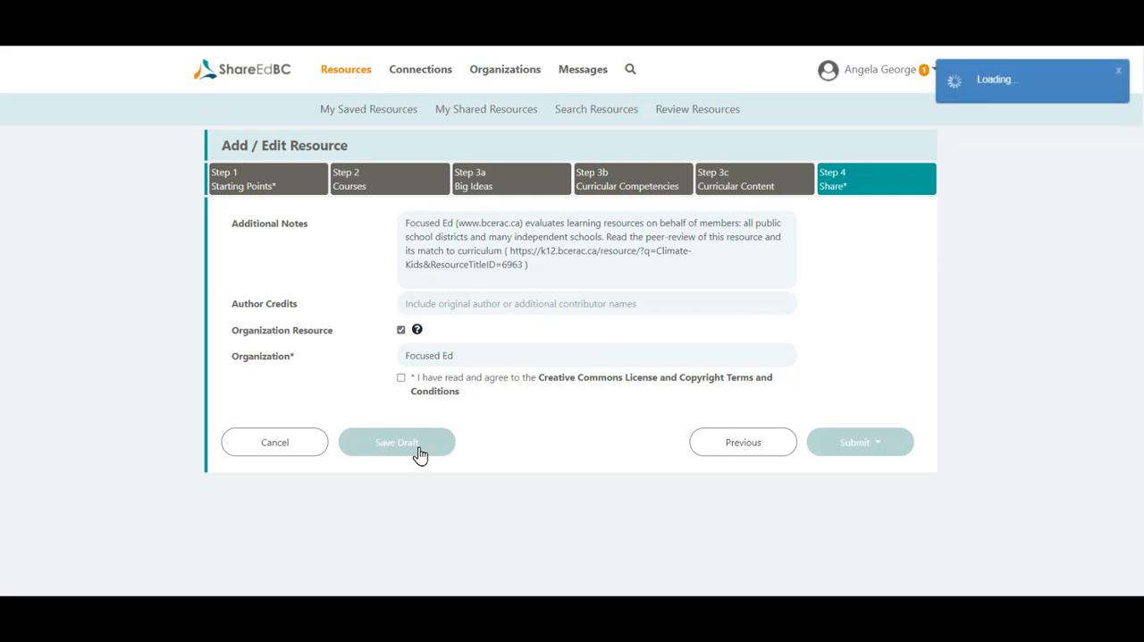
Step: Reopen the Climate Kids draft from My Shared Resources for editing
left_click(397, 442)
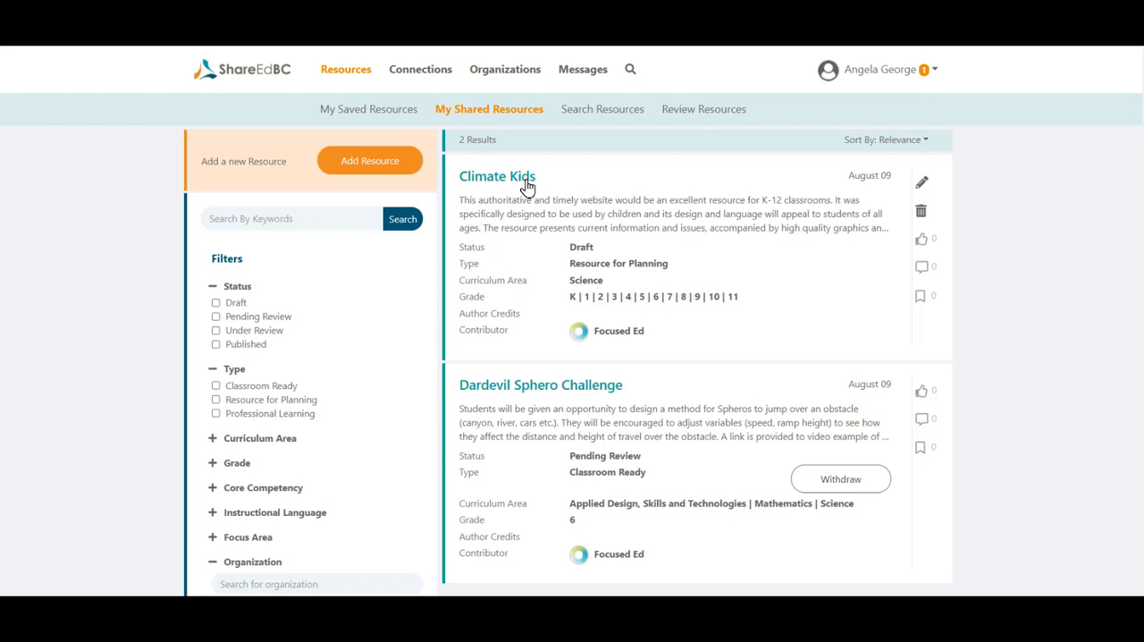
mouse_move(922, 189)
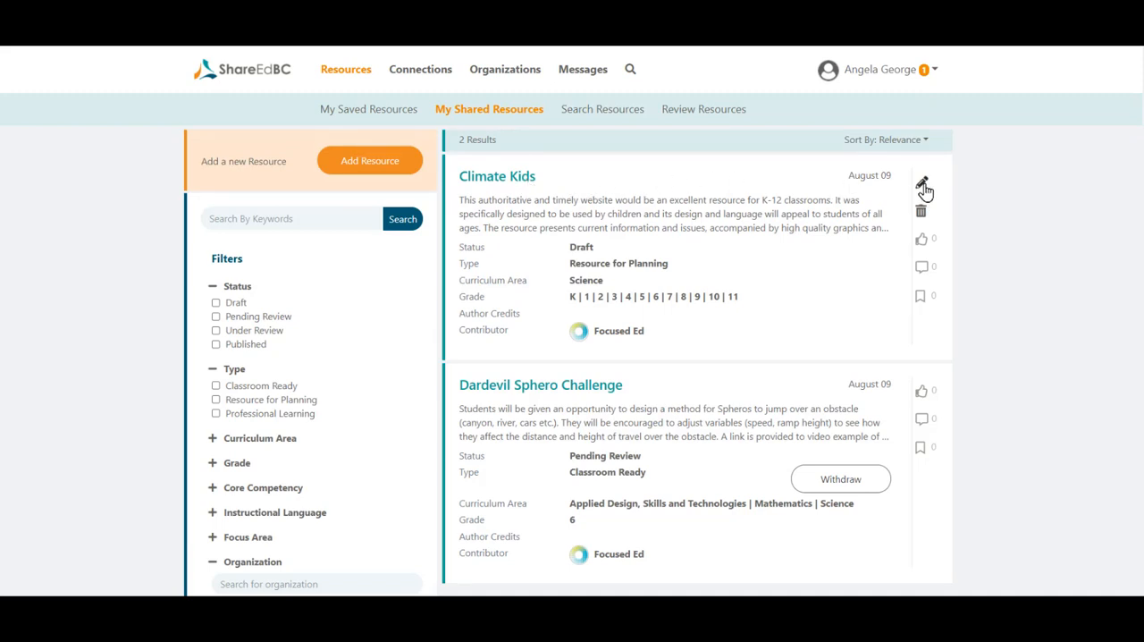
left_click(920, 184)
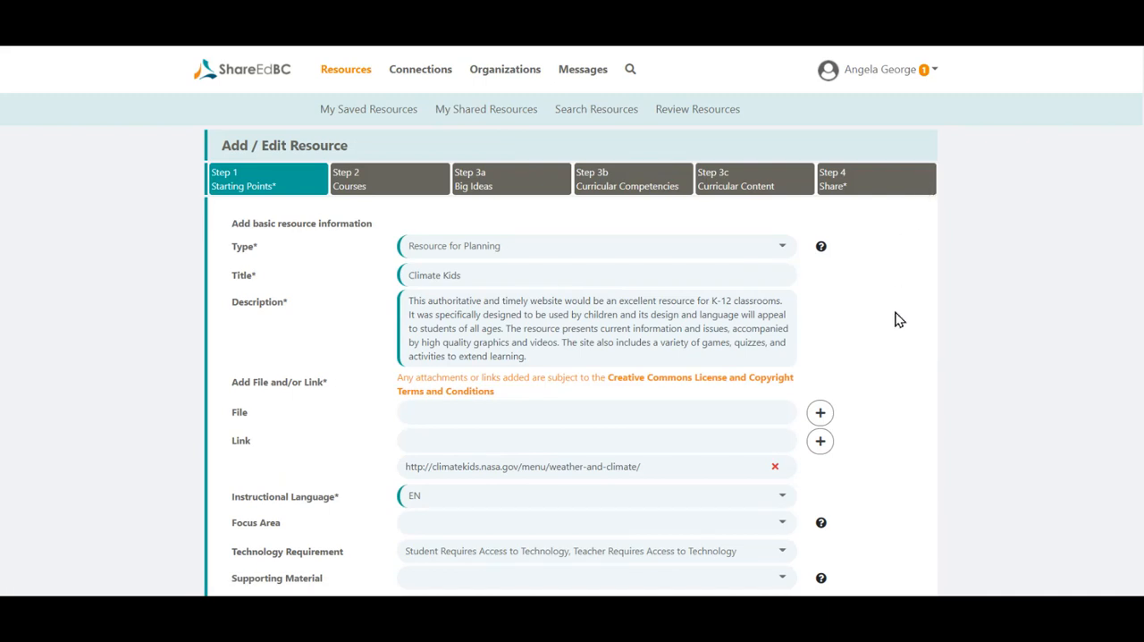
mouse_move(881, 377)
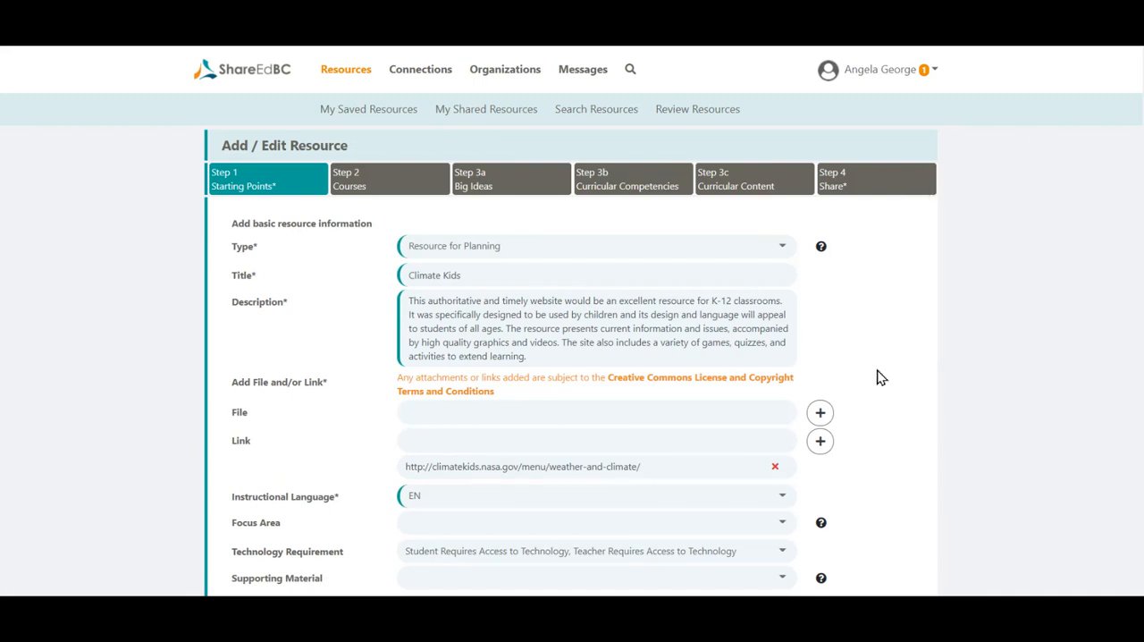
Step: Reach Step 4 Share on the reopened Climate Kids draft and agree to the Creative Commons license
left_click(389, 177)
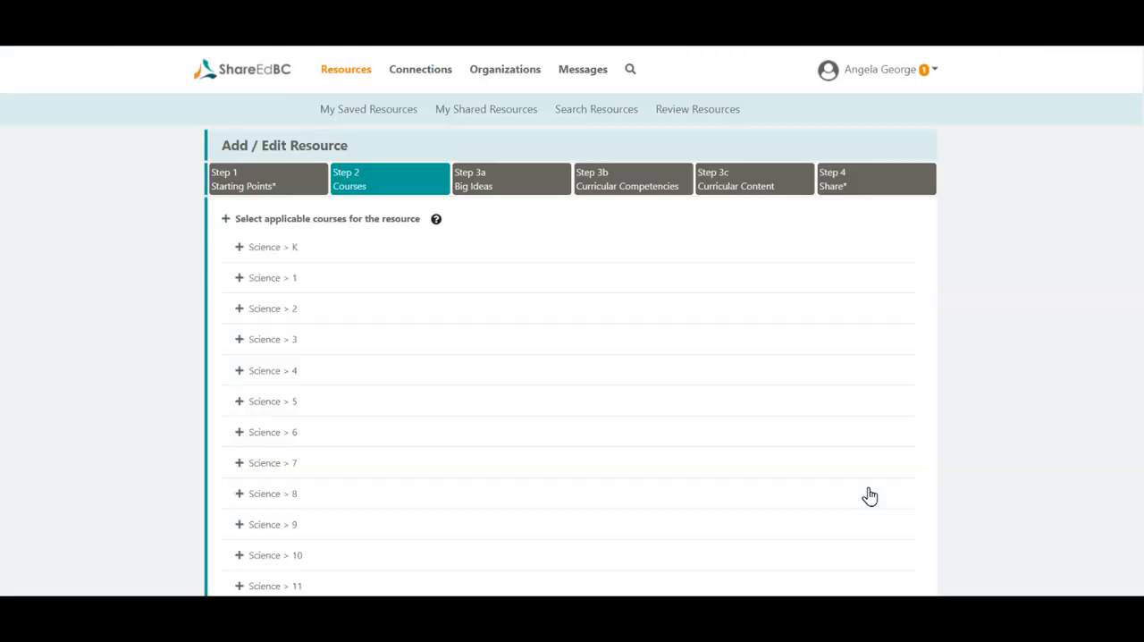
left_click(876, 178)
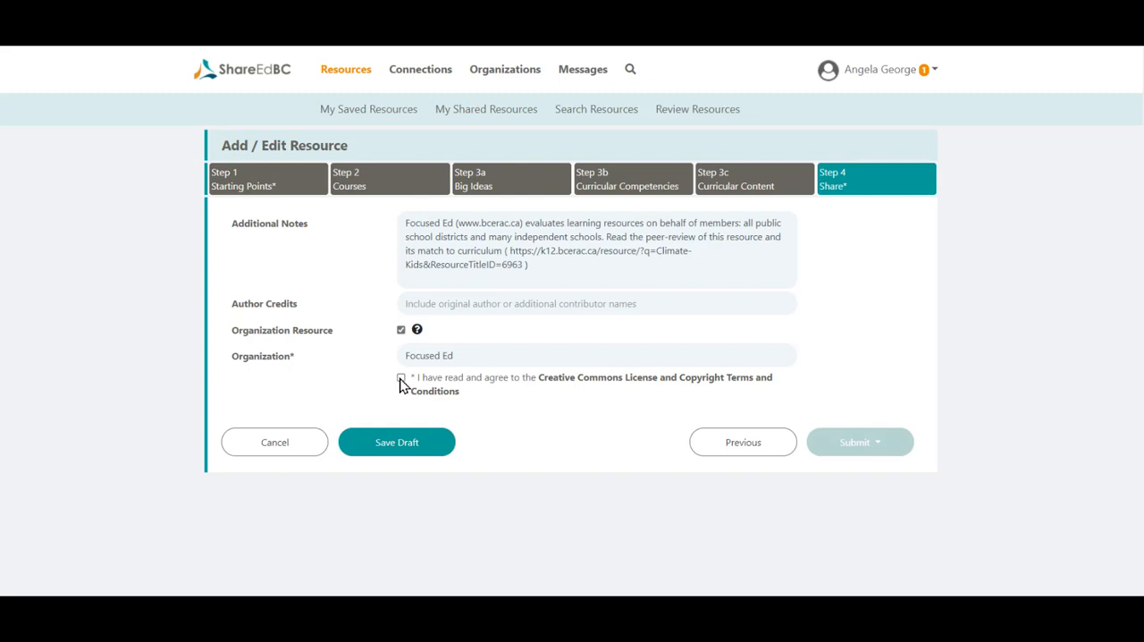
left_click(400, 376)
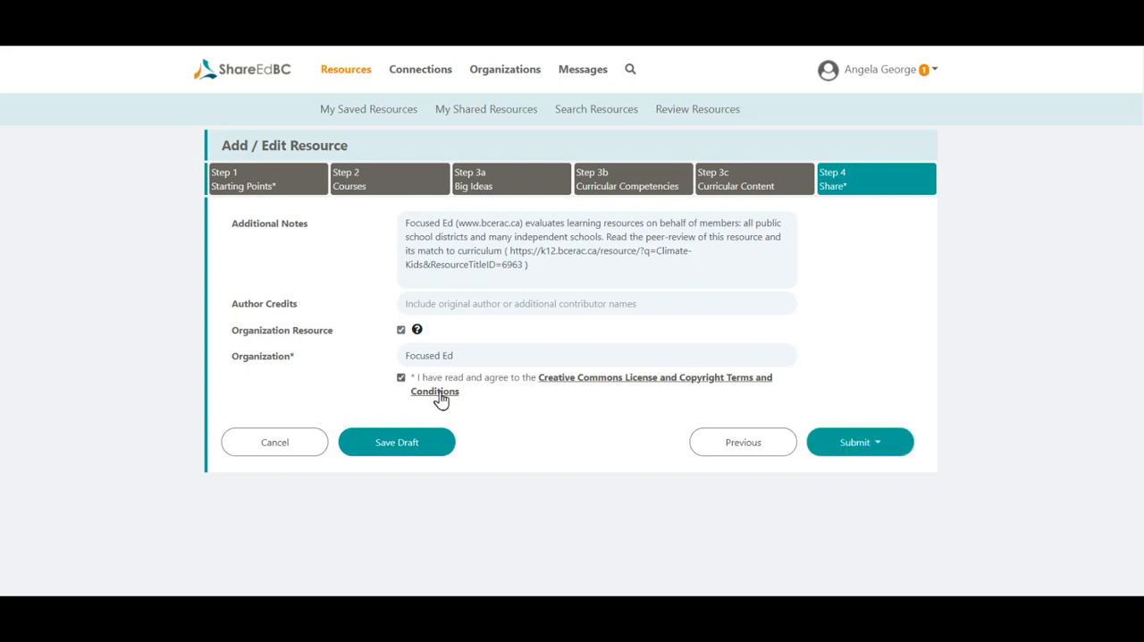
mouse_move(855, 441)
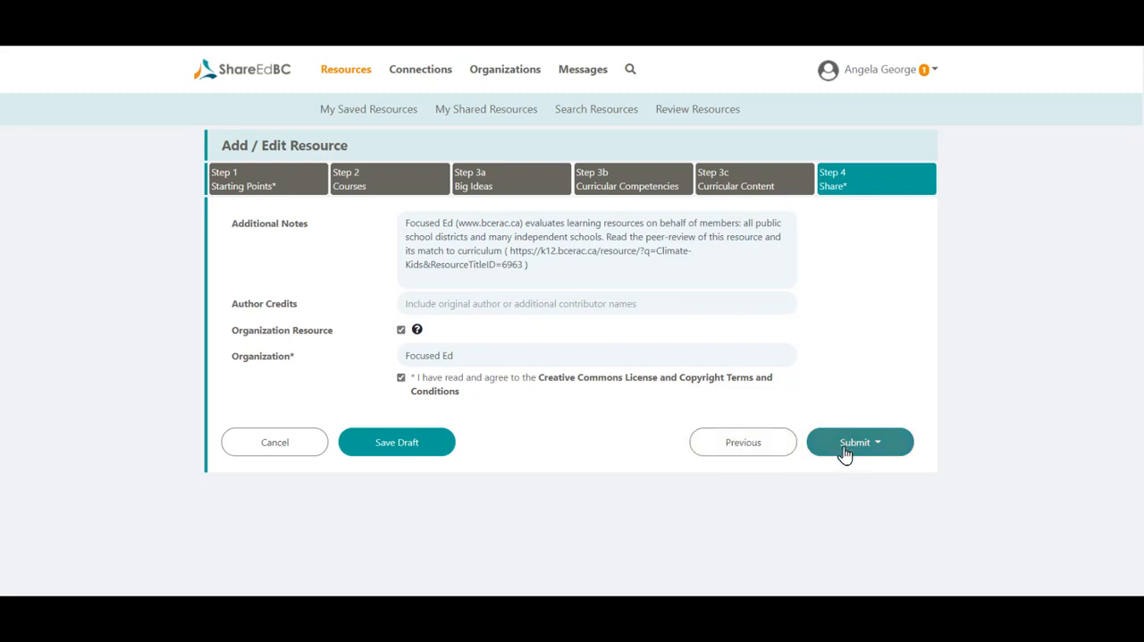